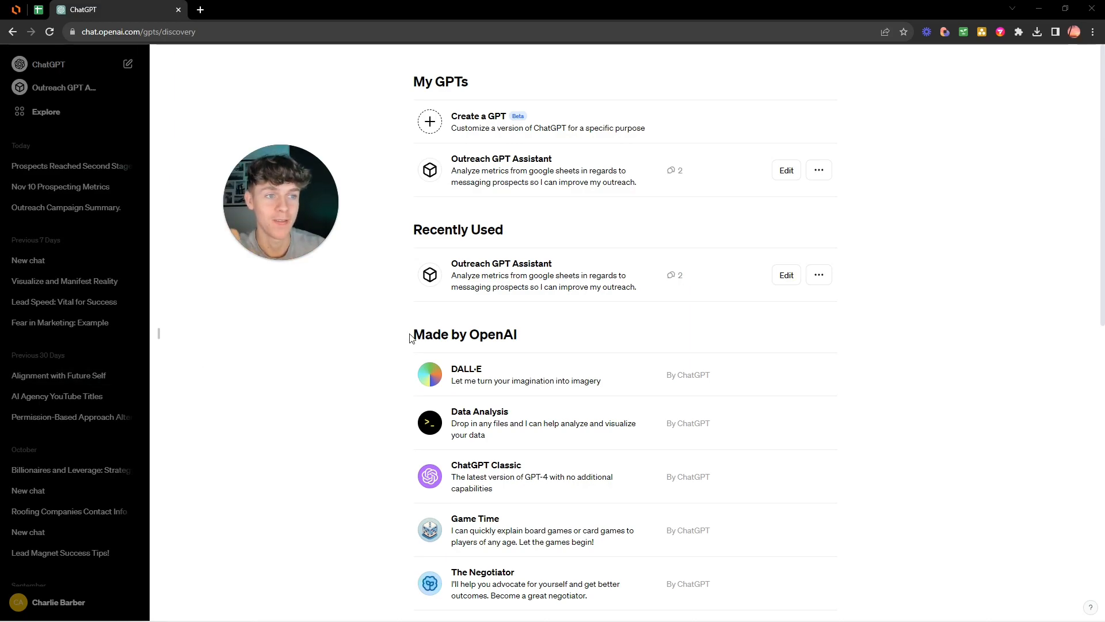
{"action": "mouse_move", "coordinate": [524, 281]}
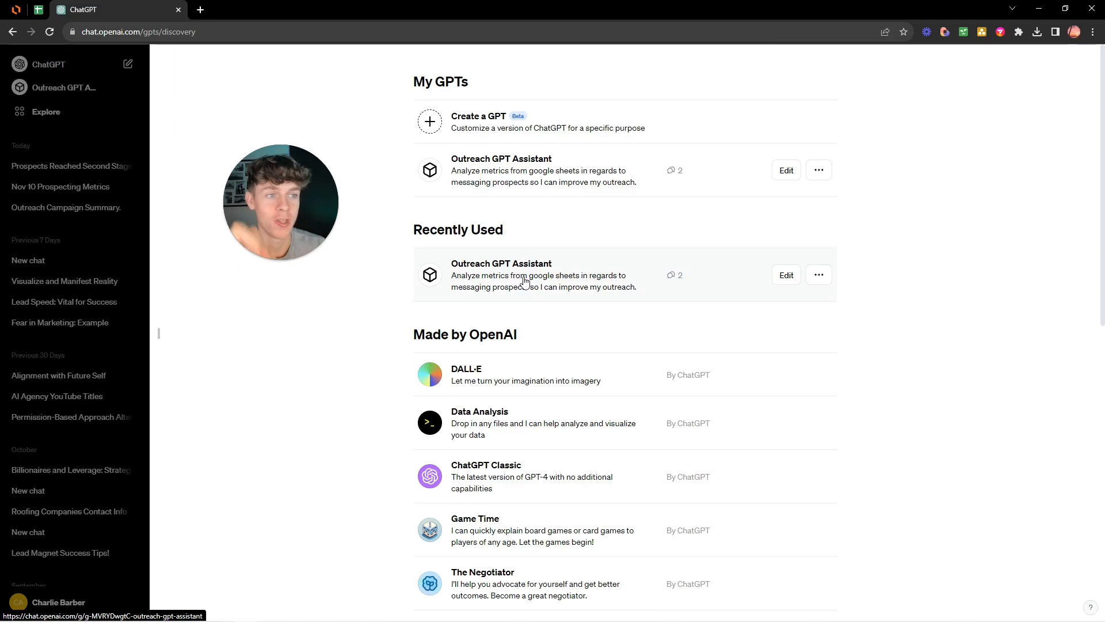
- Start a new chat with the Outreach GPT Assistant from Recently Used
{"action": "left_click", "coordinate": [523, 275]}
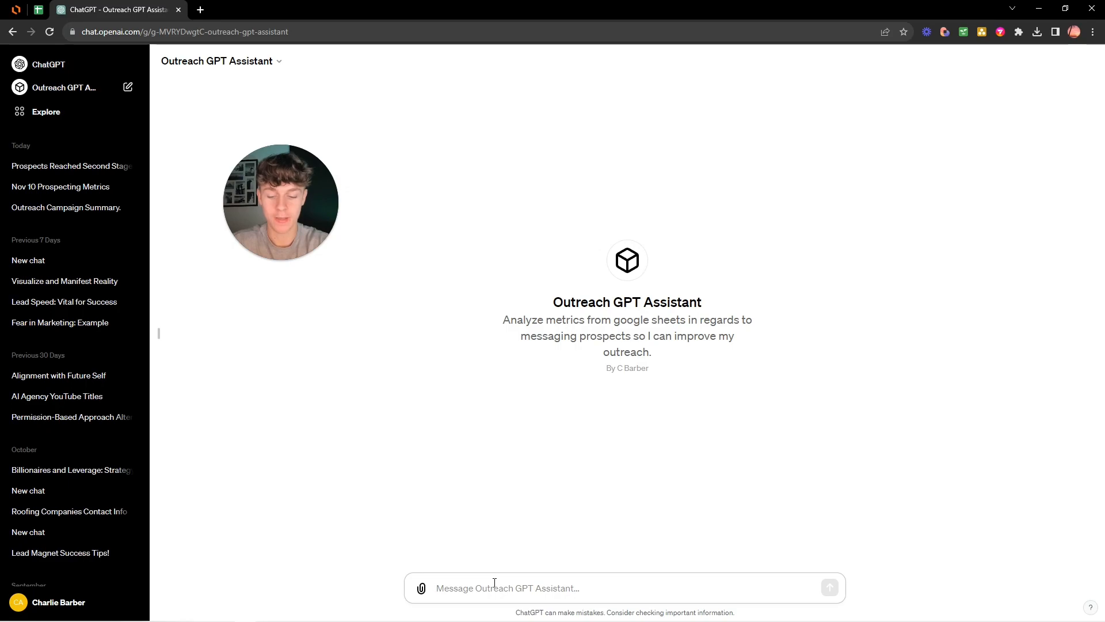
- Send 'give me an update for Nov 10' to the assistant and switch to the tracker sheet
{"action": "type", "text": "give me an update for Nov"}
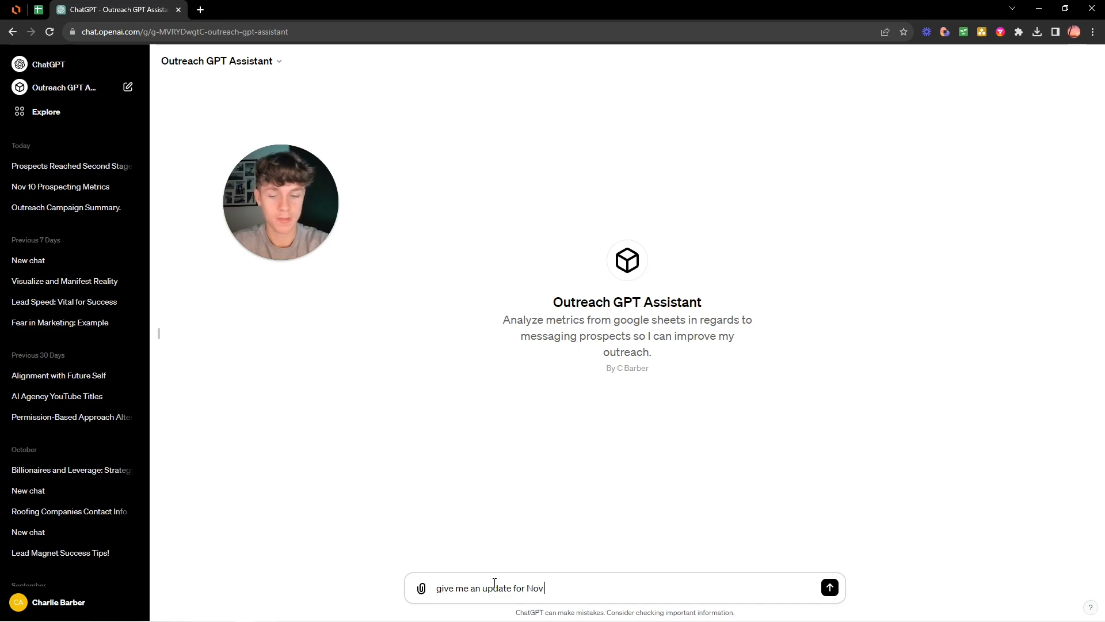
{"action": "left_click", "coordinate": [830, 587]}
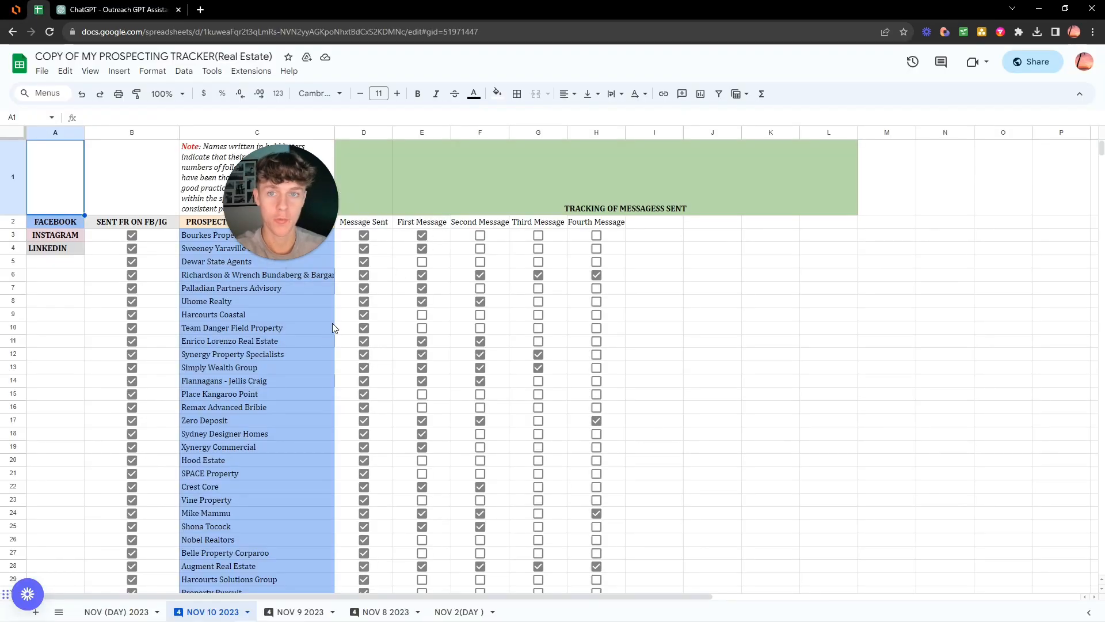
{"action": "scroll", "scroll_direction": "down", "scroll_amount": 3}
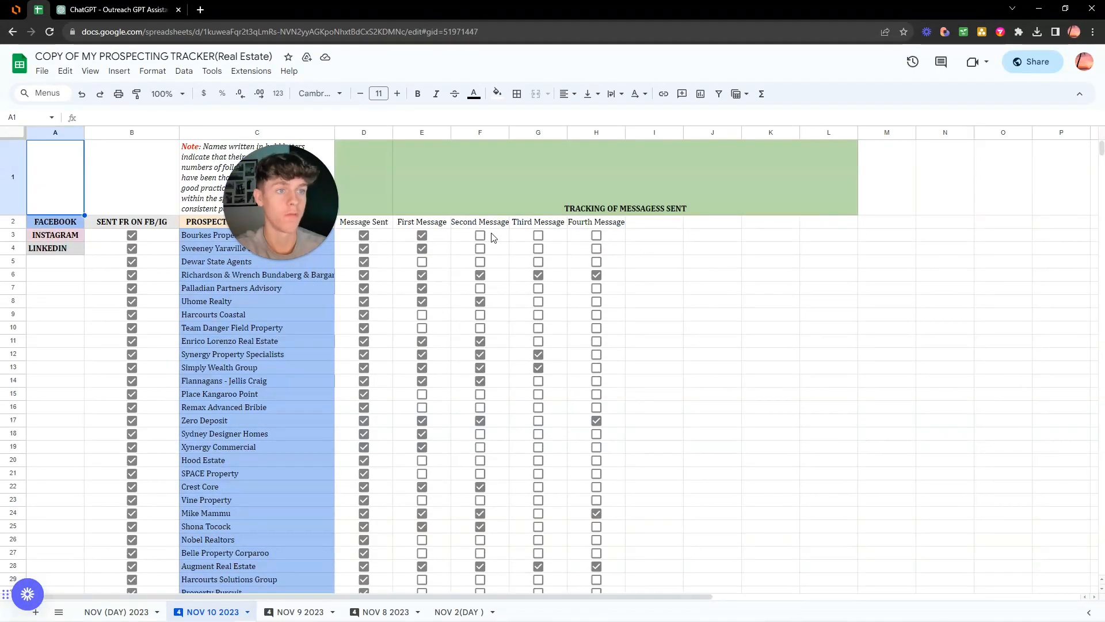
{"action": "left_click", "coordinate": [364, 235]}
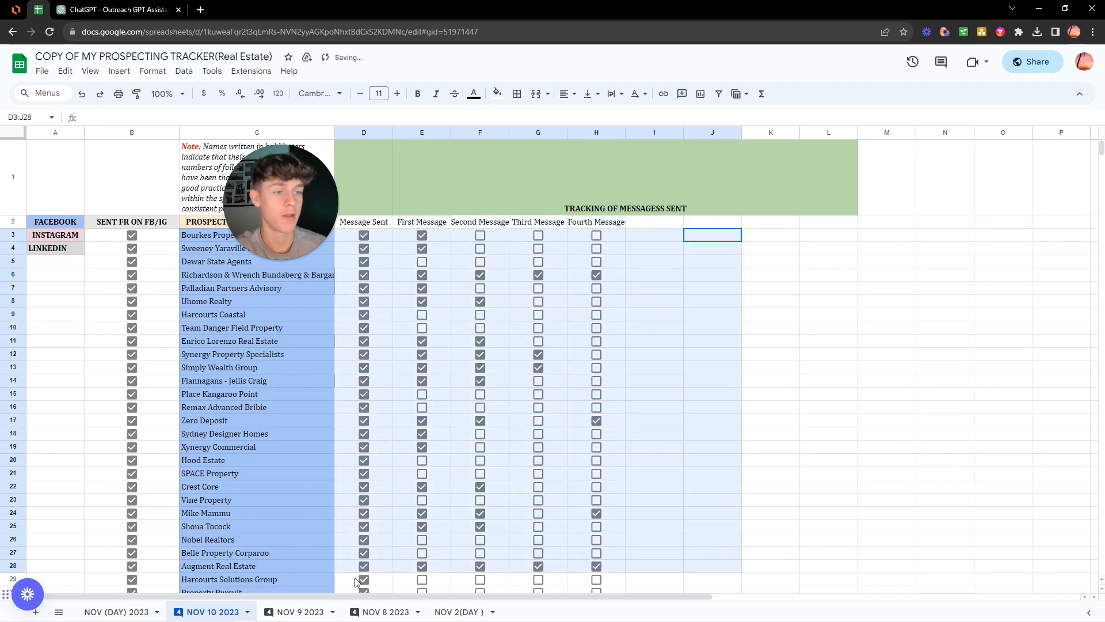
{"action": "scroll", "scroll_direction": "down", "scroll_amount": 3}
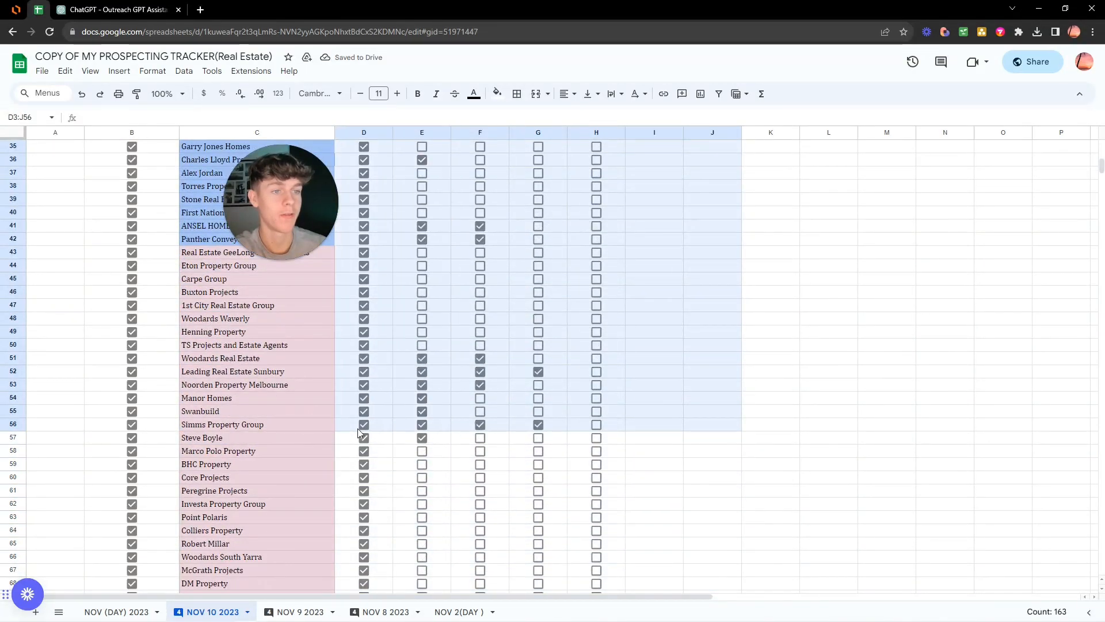
{"action": "left_click", "coordinate": [772, 411]}
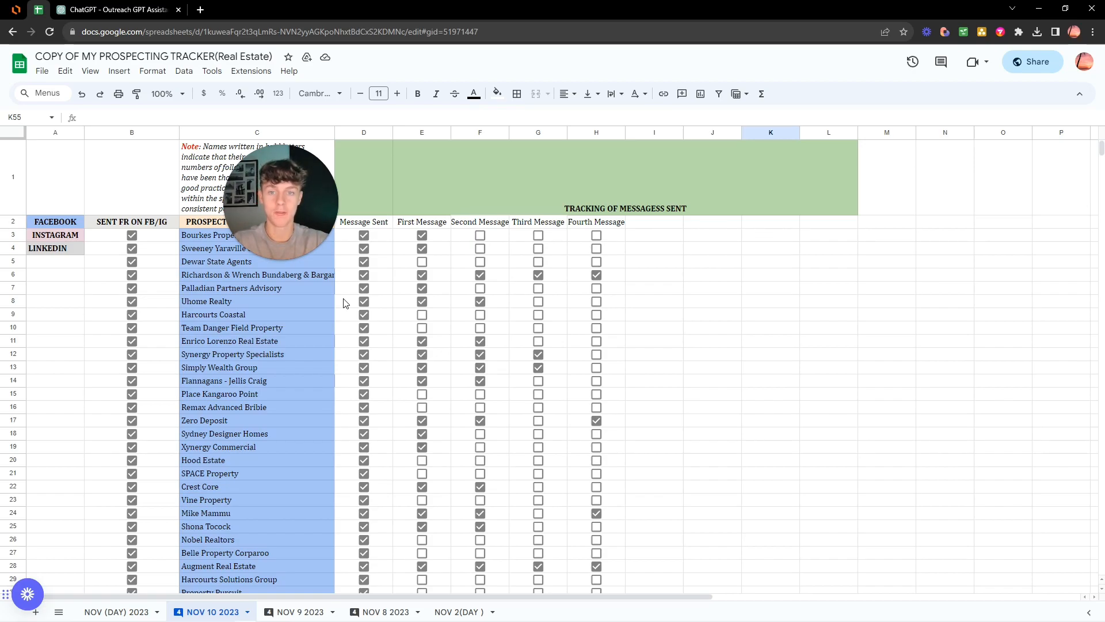
{"action": "mouse_move", "coordinate": [420, 175]}
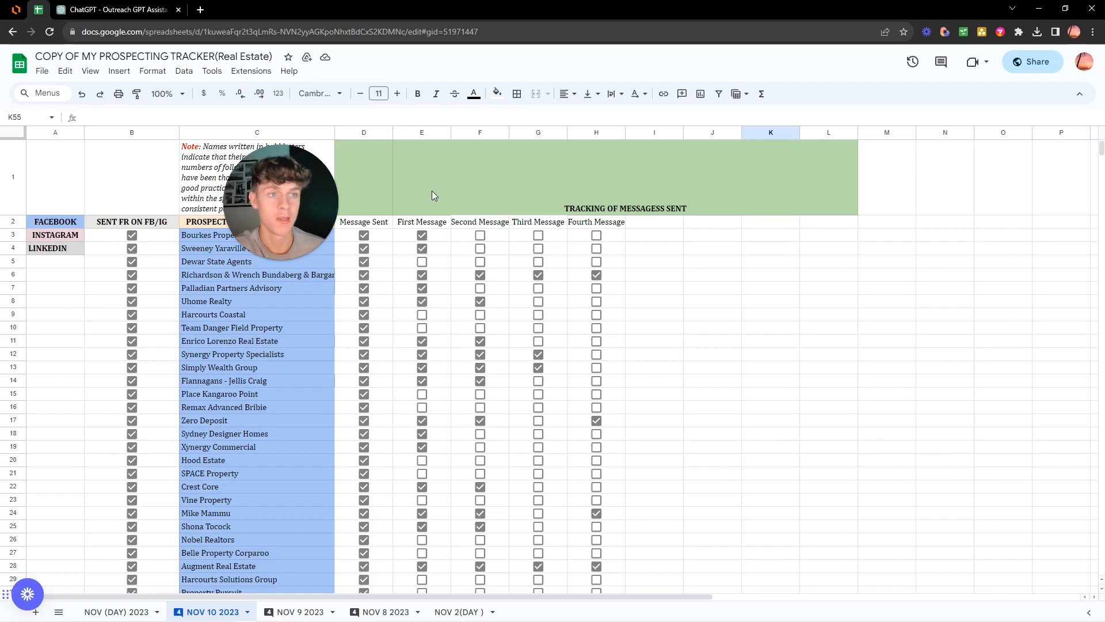
{"action": "scroll", "scroll_direction": "down", "scroll_amount": 3}
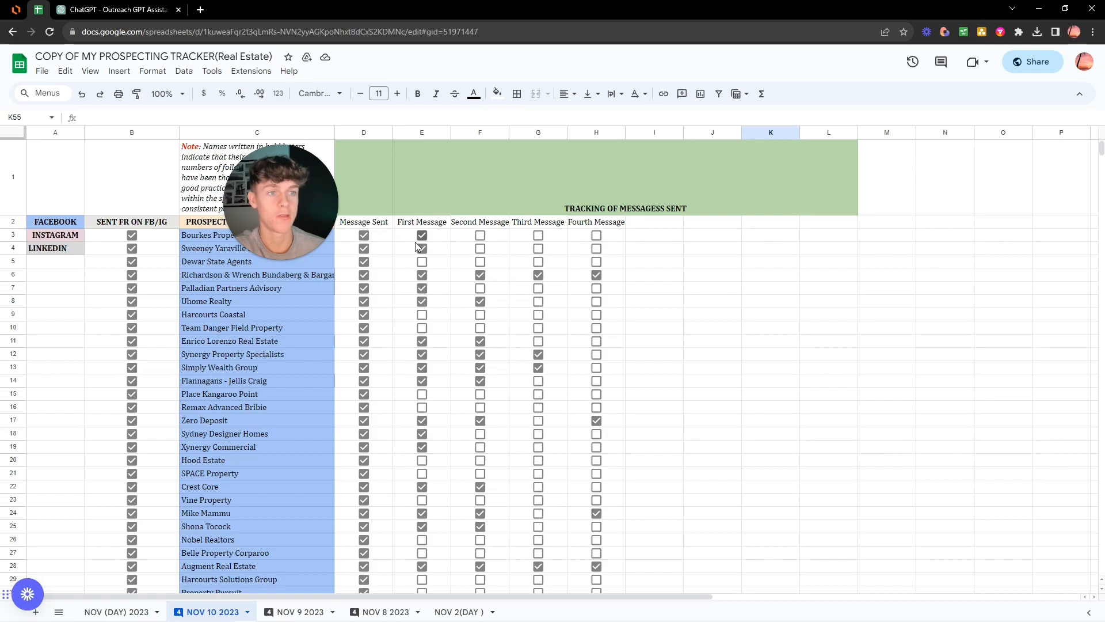
{"action": "scroll", "scroll_direction": "down", "scroll_amount": 3}
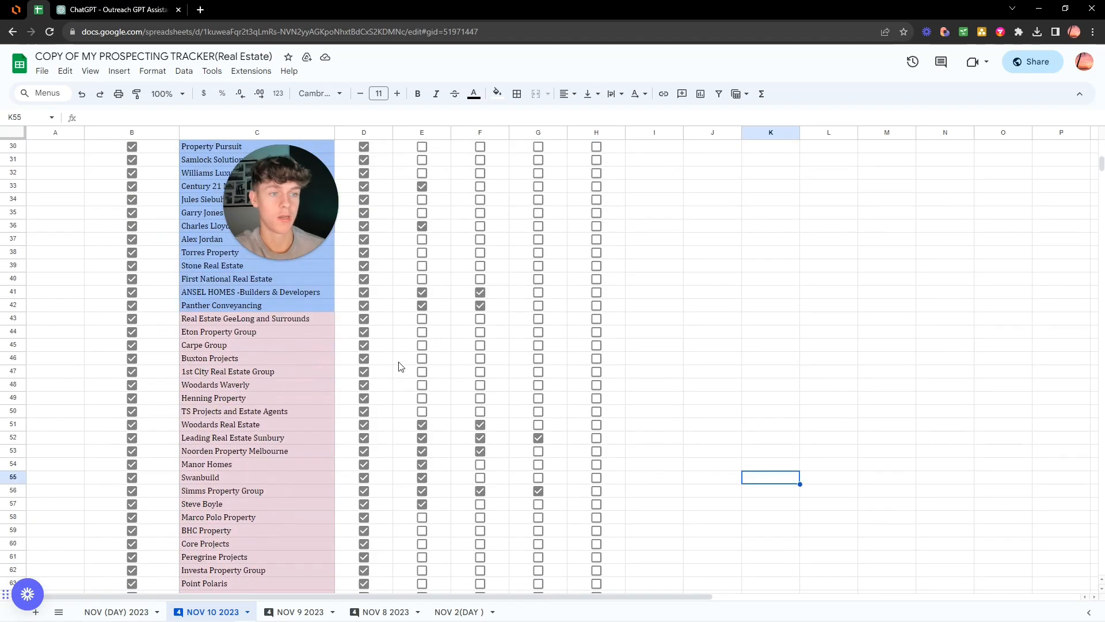
{"action": "scroll", "scroll_direction": "up", "scroll_amount": 3}
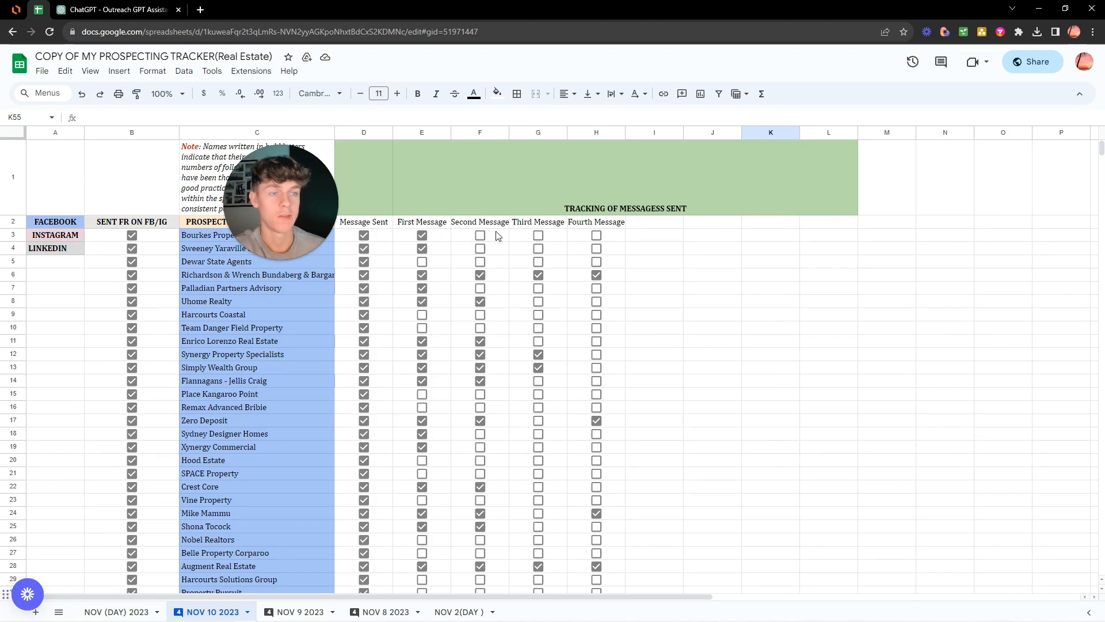
{"action": "scroll", "scroll_direction": "down", "scroll_amount": 3}
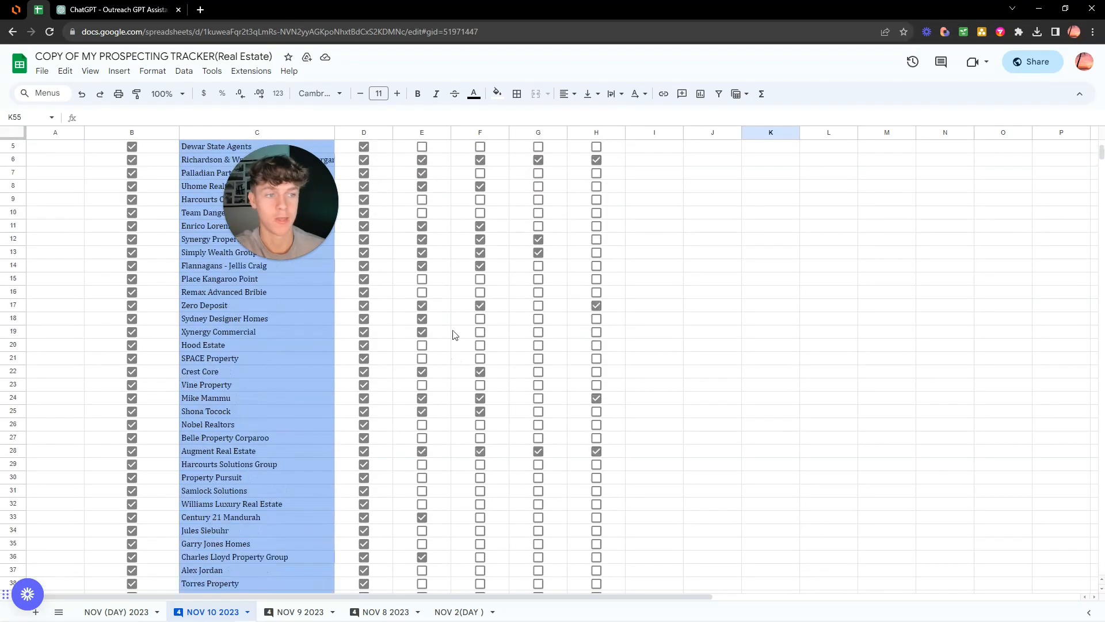
{"action": "scroll", "scroll_direction": "up", "scroll_amount": 3}
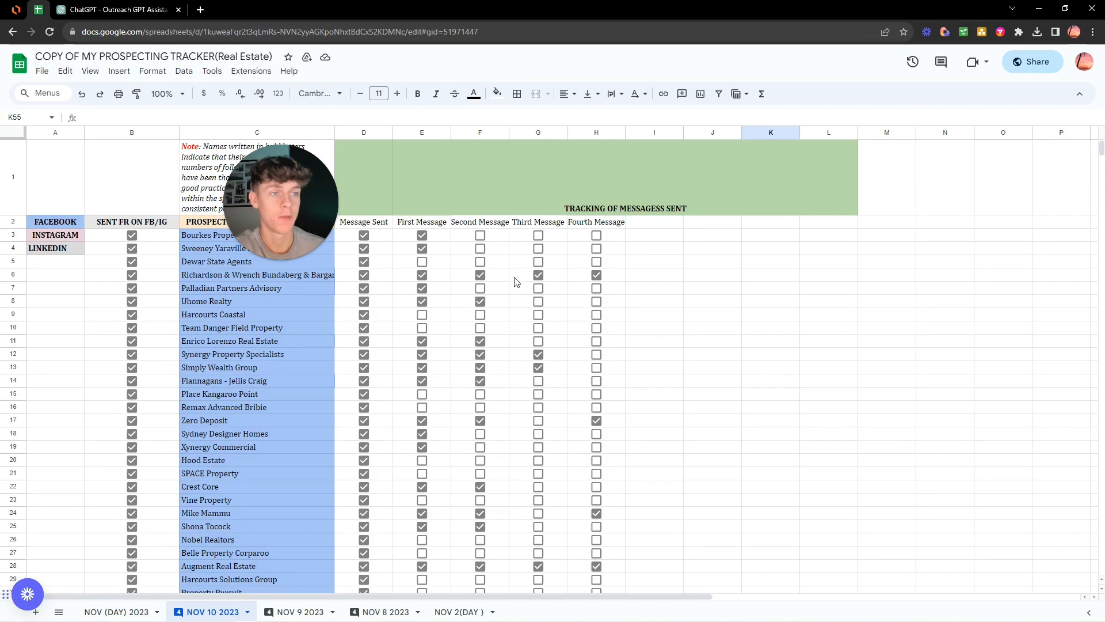
{"action": "scroll", "scroll_direction": "down", "scroll_amount": 3}
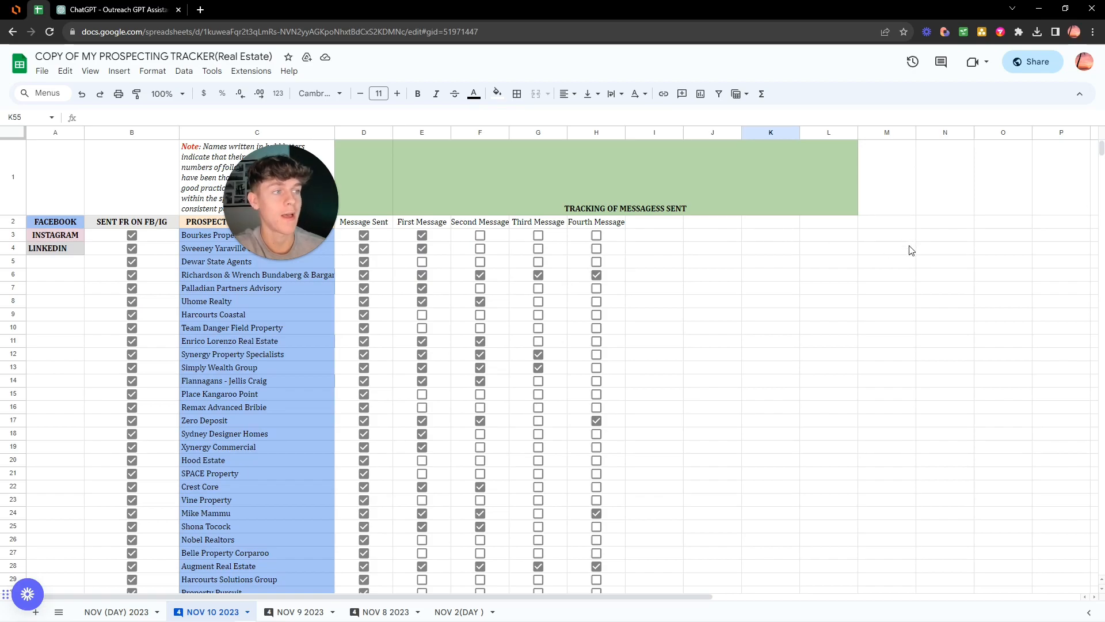
- Note 'FRR = 15%' in M4 and 'SRR = 7%' in M5 beside the tracker
{"action": "left_click", "coordinate": [887, 247]}
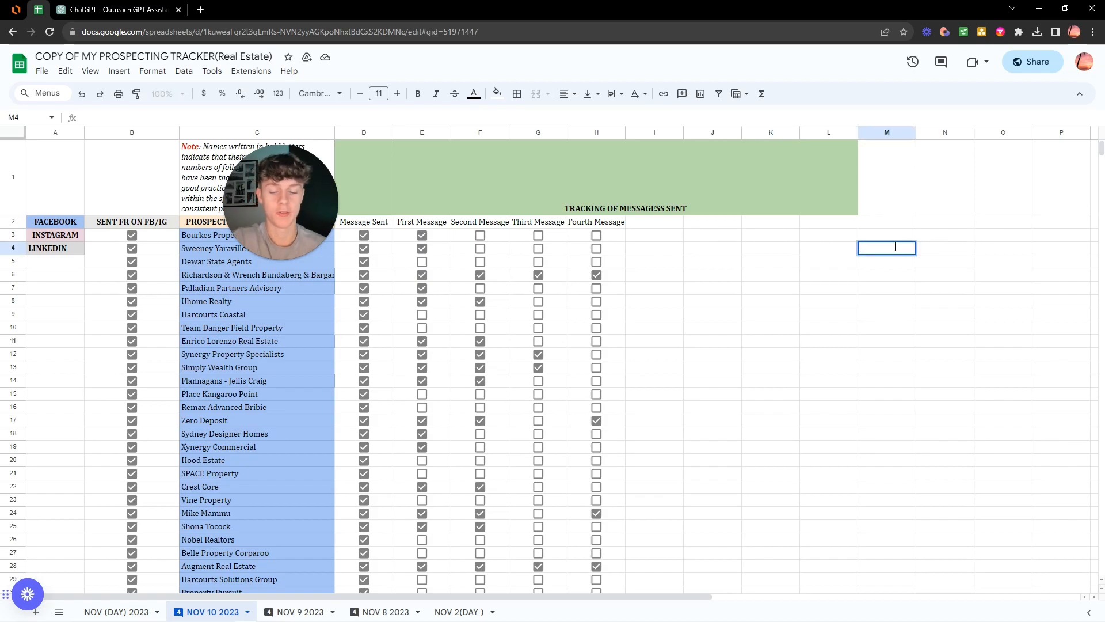
{"action": "type", "text": "FRR"}
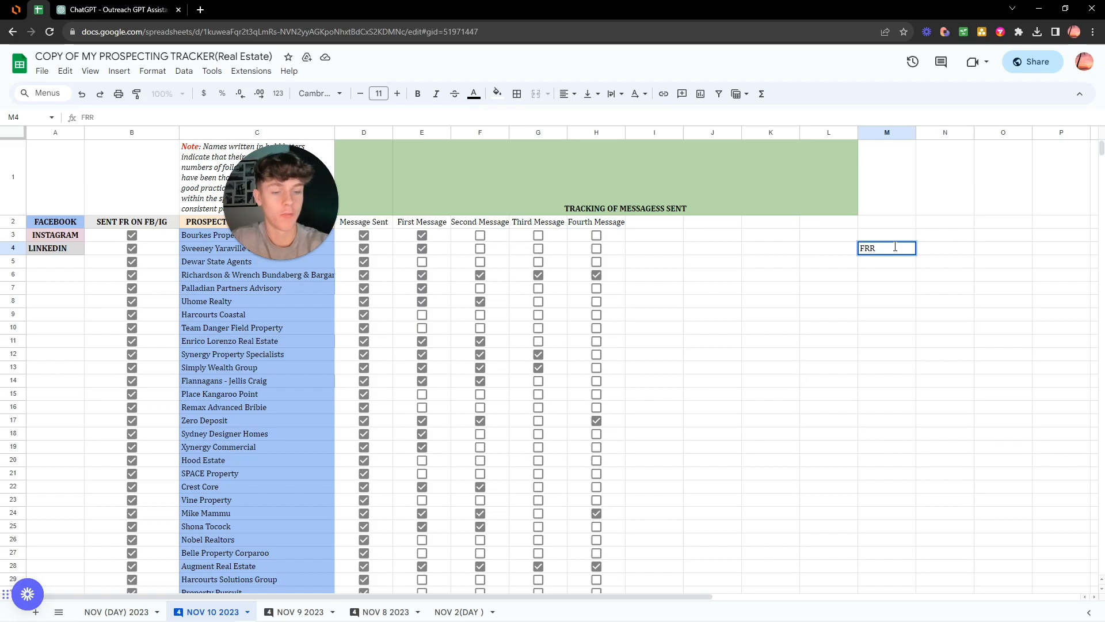
{"action": "type", "text": "= 1"}
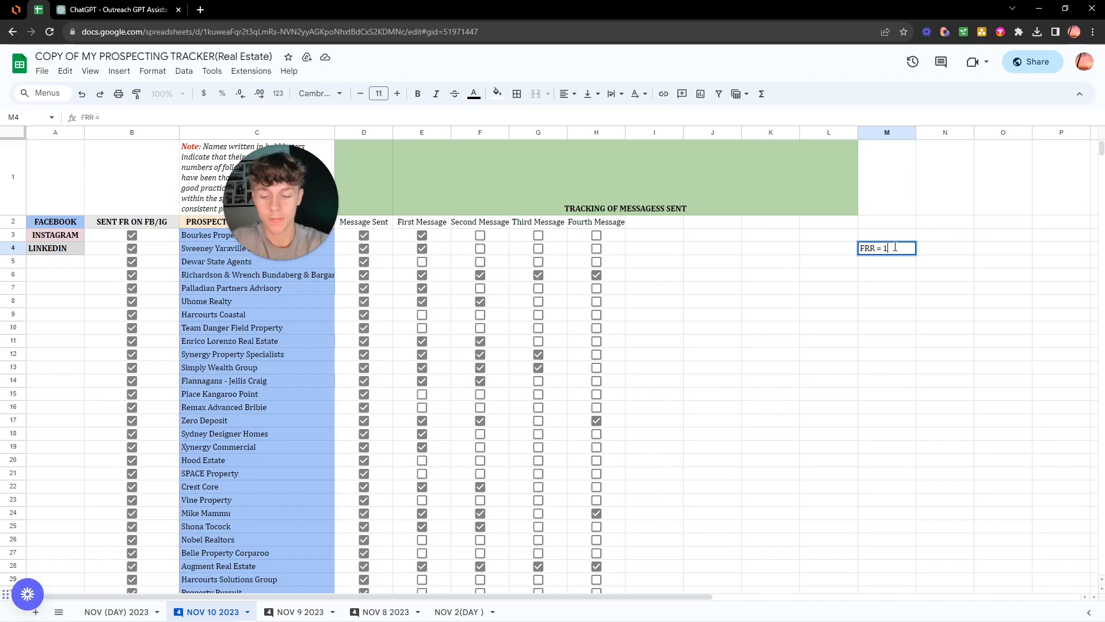
{"action": "type", "text": "5%"}
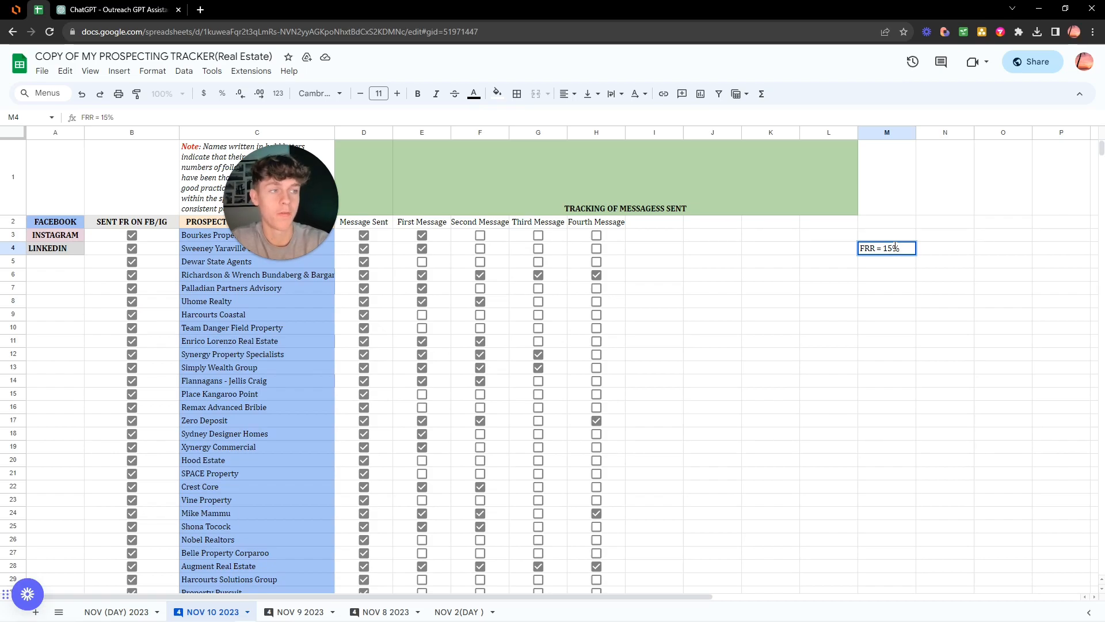
{"action": "key", "text": "Enter"}
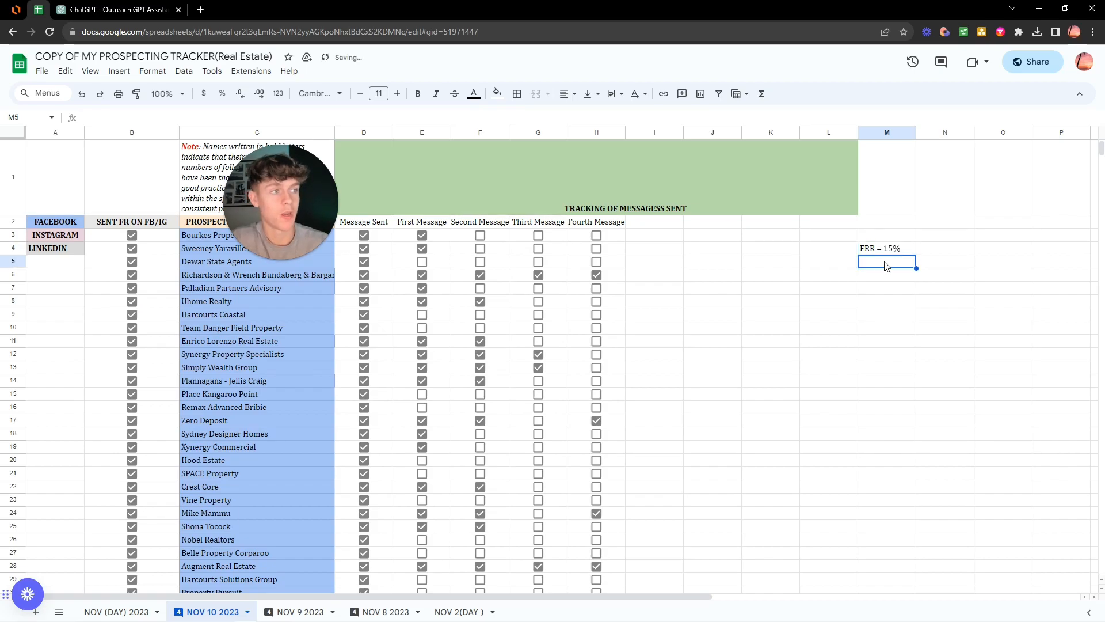
{"action": "type", "text": "S"}
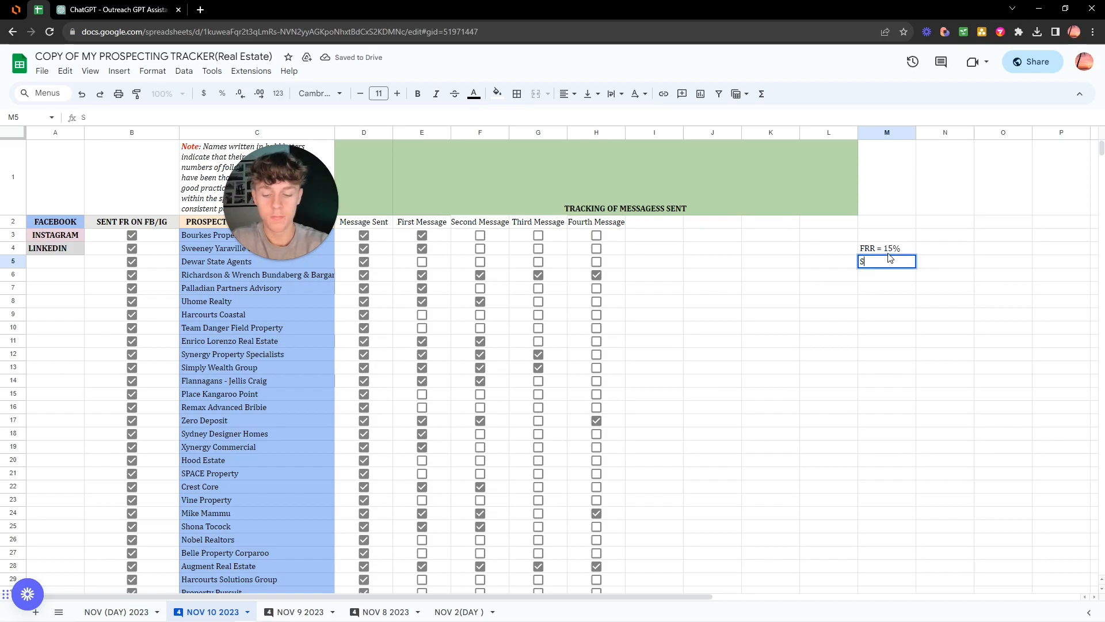
{"action": "type", "text": "RR = 7%"}
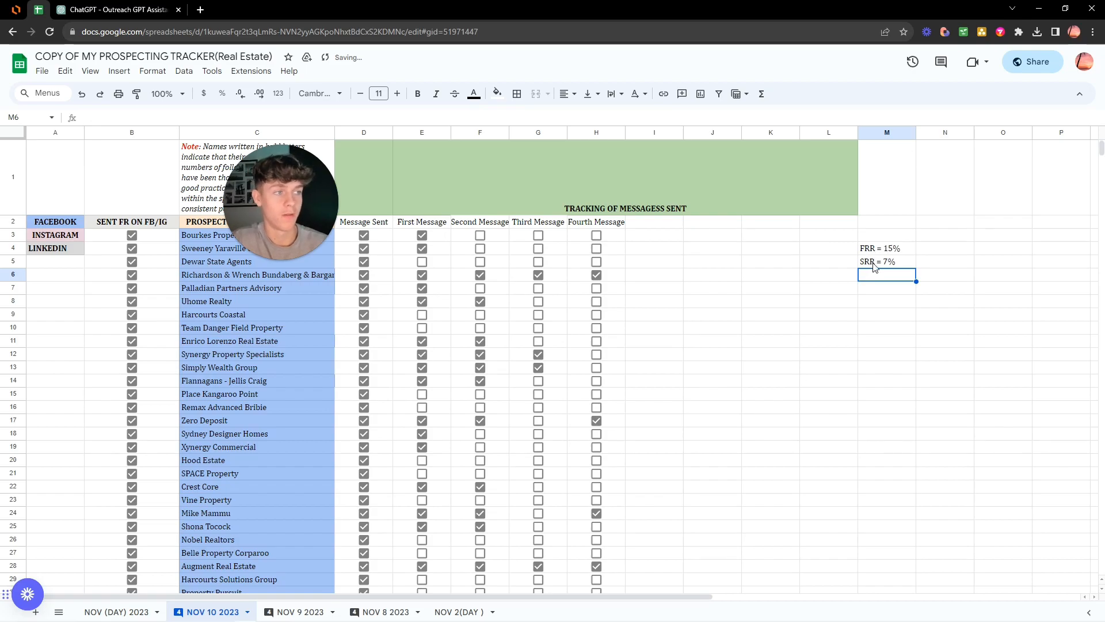
{"action": "mouse_move", "coordinate": [877, 301]}
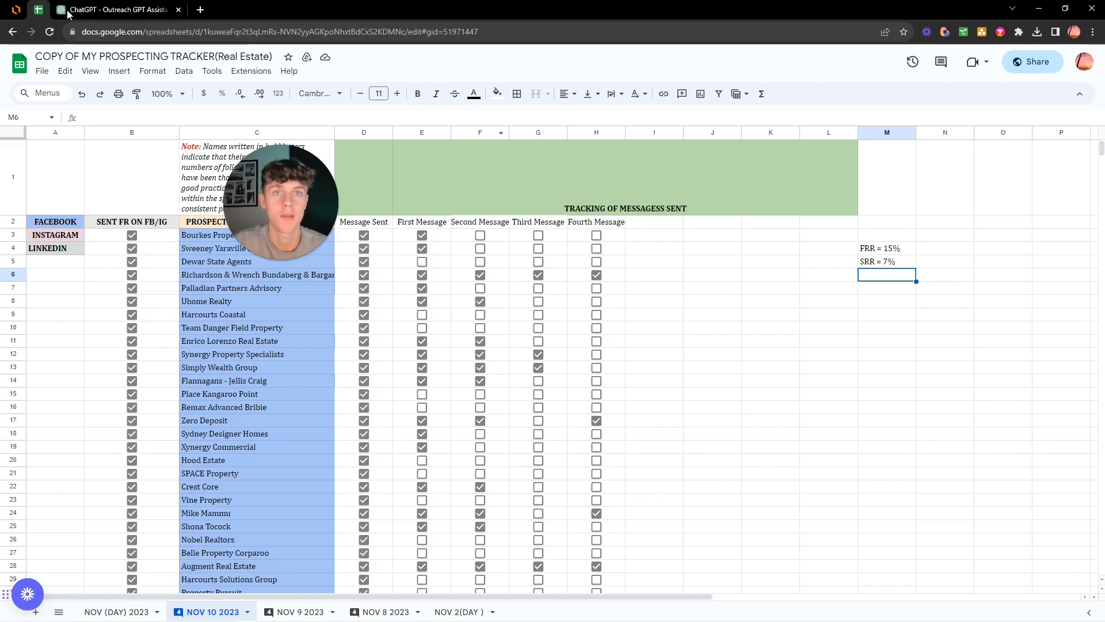
- Return to the chat and highlight the First Message count of 27 in the Nov 10 report
{"action": "left_click", "coordinate": [115, 9]}
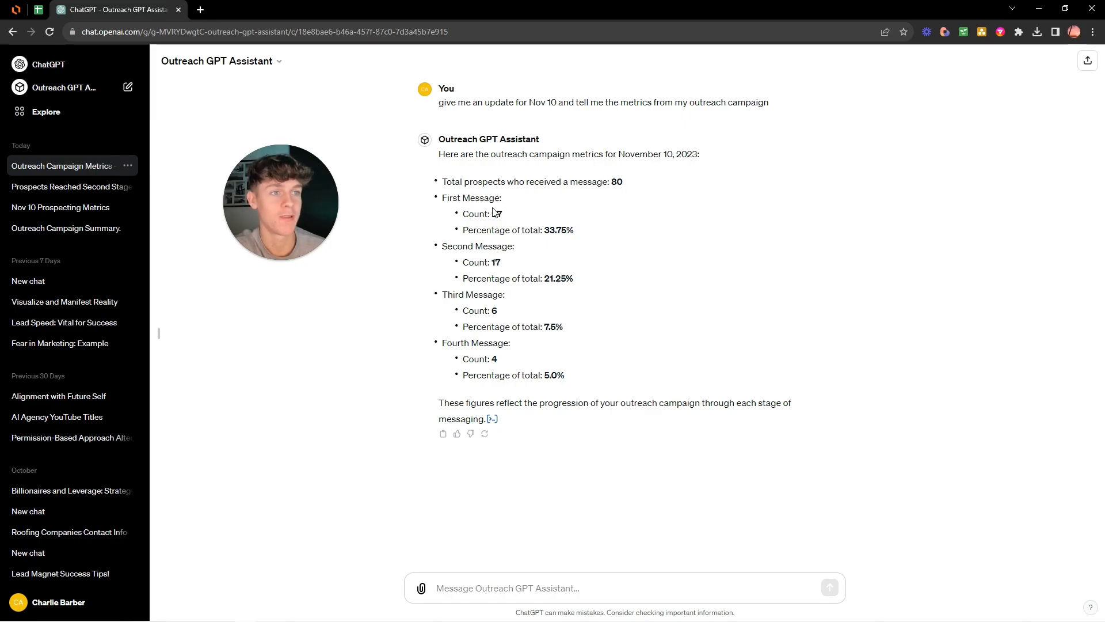
{"action": "double_click", "coordinate": [495, 214]}
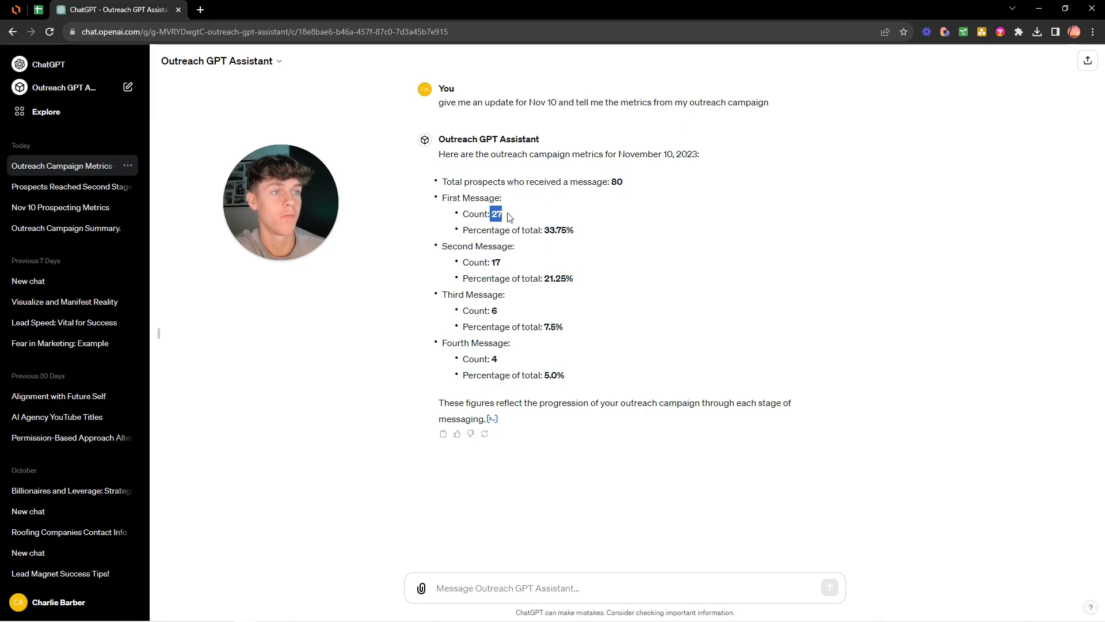
{"action": "double_click", "coordinate": [616, 182]}
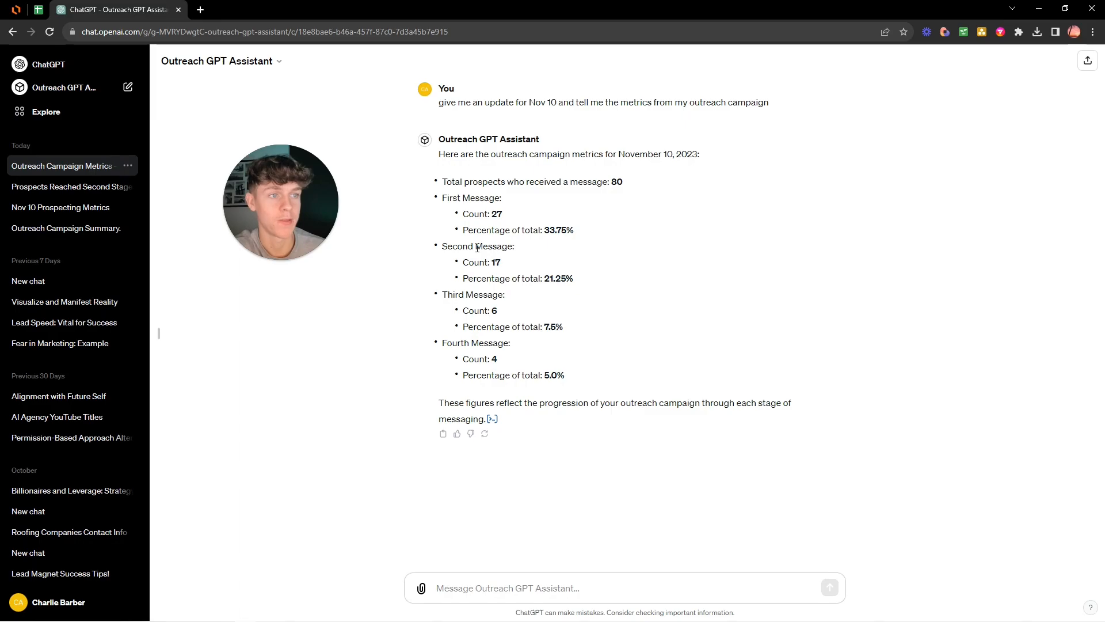
{"action": "mouse_move", "coordinate": [501, 269]}
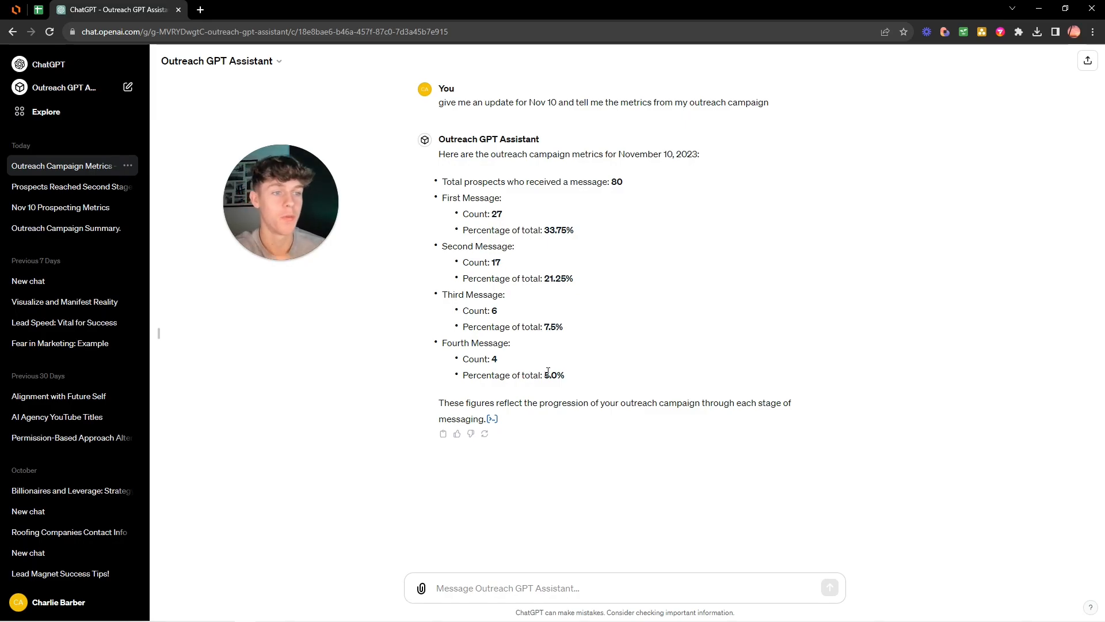
{"action": "mouse_move", "coordinate": [525, 352]}
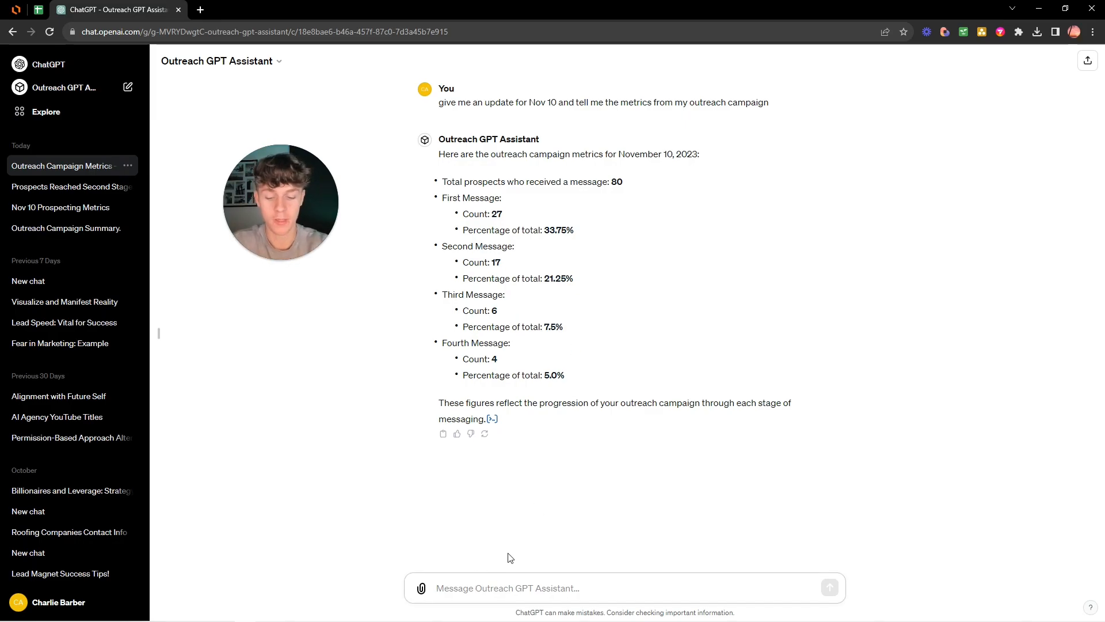
- Send 'give me improvements for which message I should improve' to the assistant
{"action": "type", "text": "give me improvements for"}
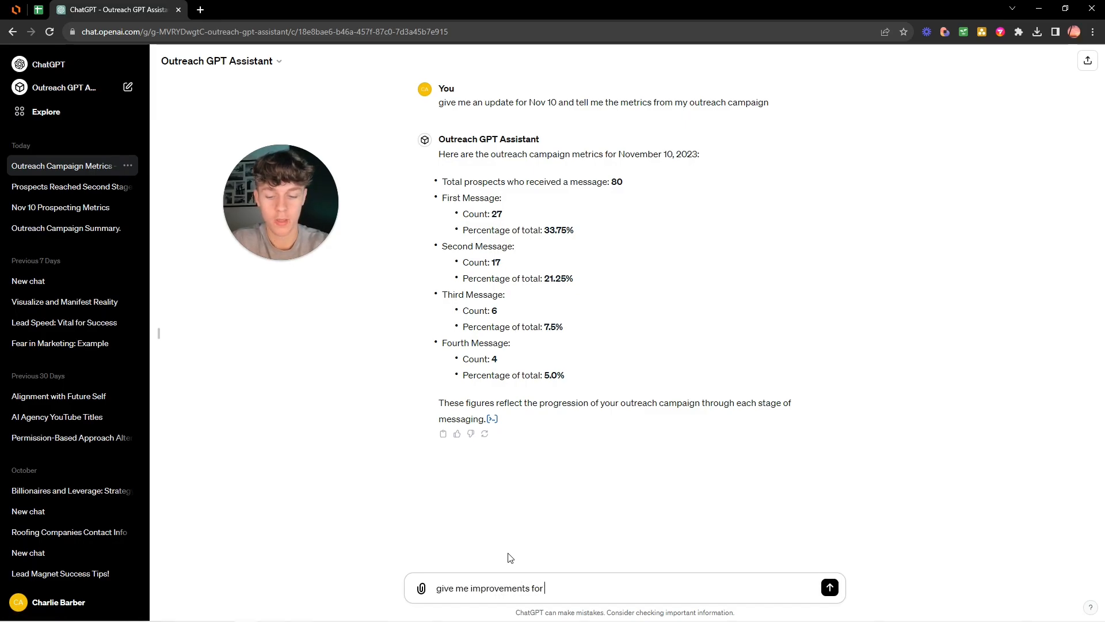
{"action": "type", "text": "which message I shou"}
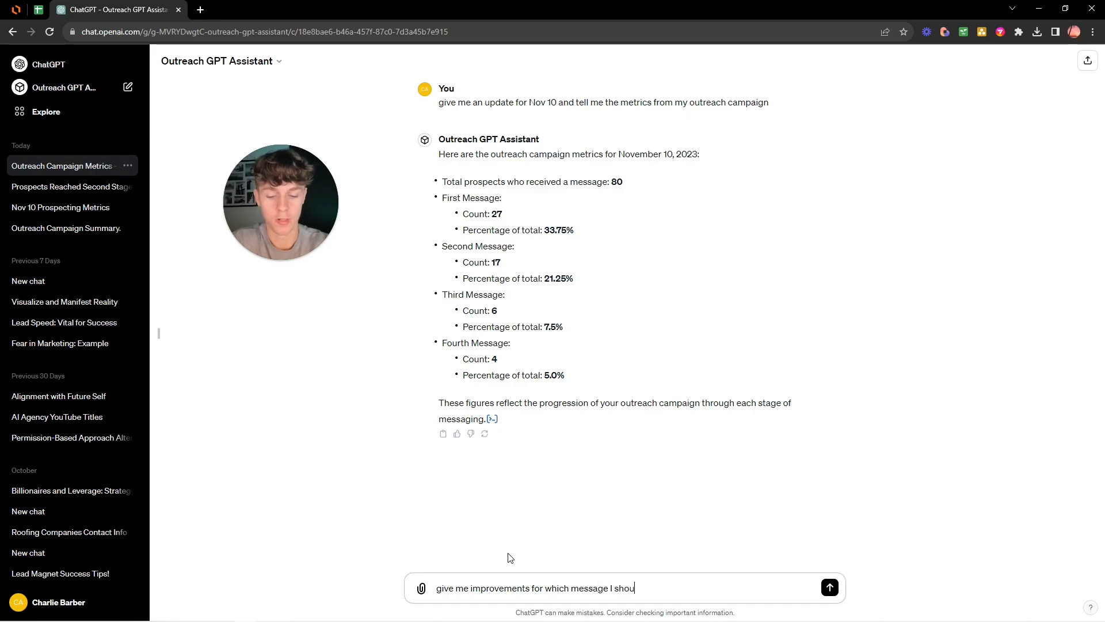
{"action": "left_click", "coordinate": [830, 587]}
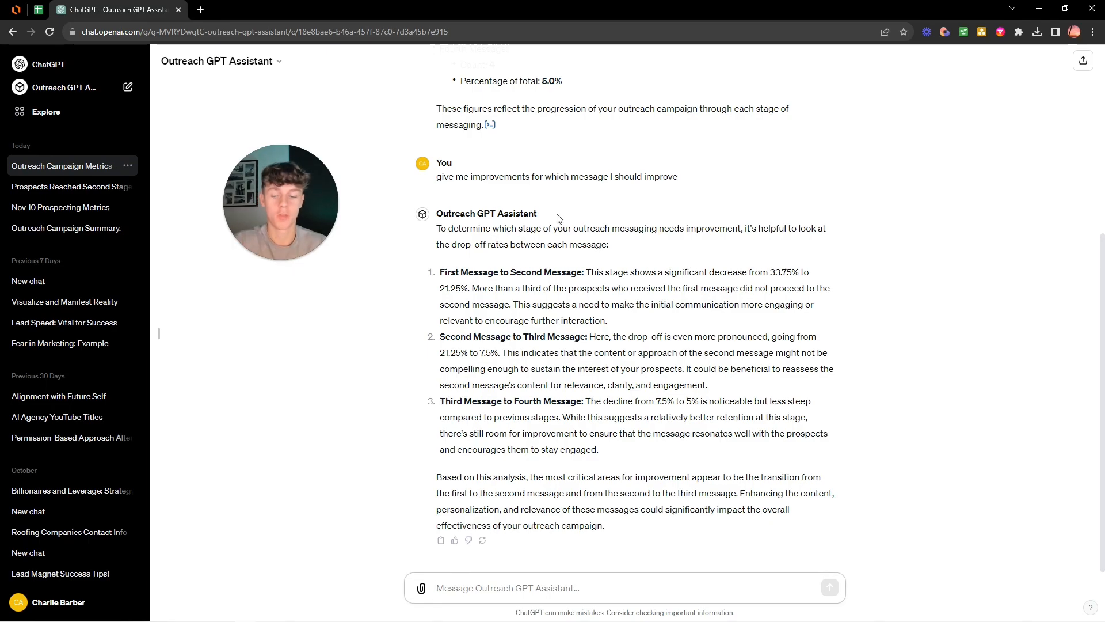
- Enter '20/20' in the message box before returning to the Nov 10 sheet
{"action": "type", "text": "20/2"}
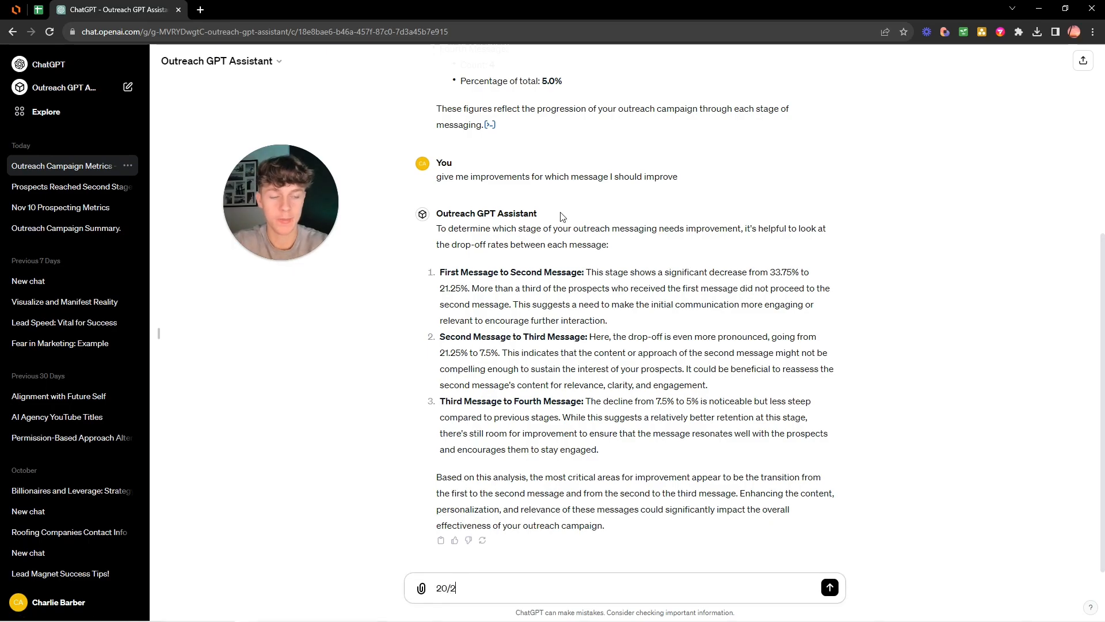
{"action": "type", "text": "0"}
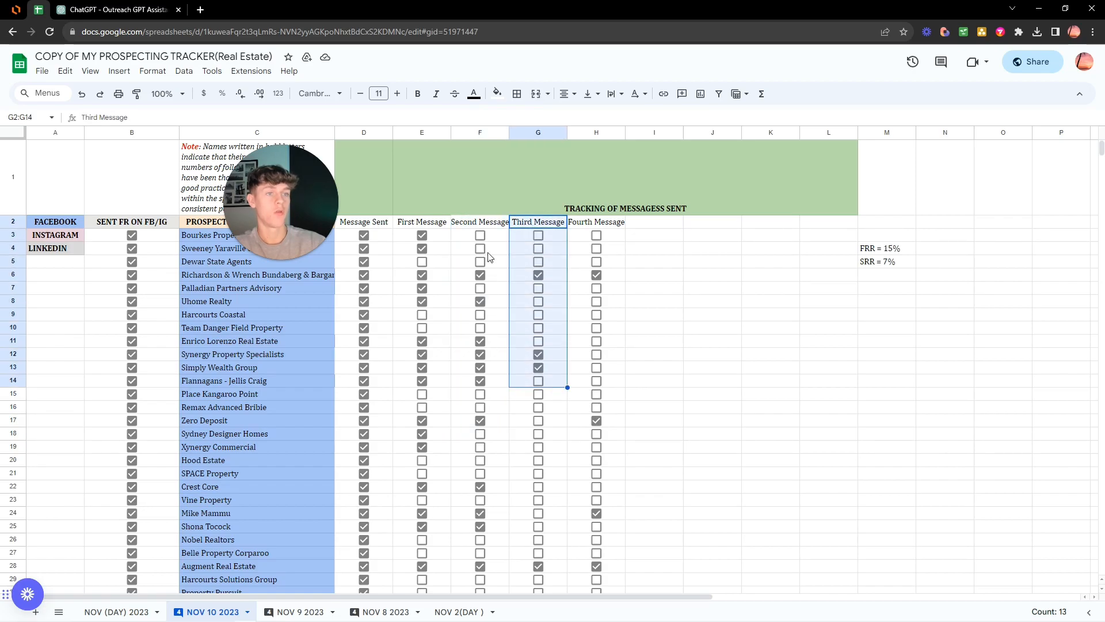
{"action": "left_click", "coordinate": [479, 222]}
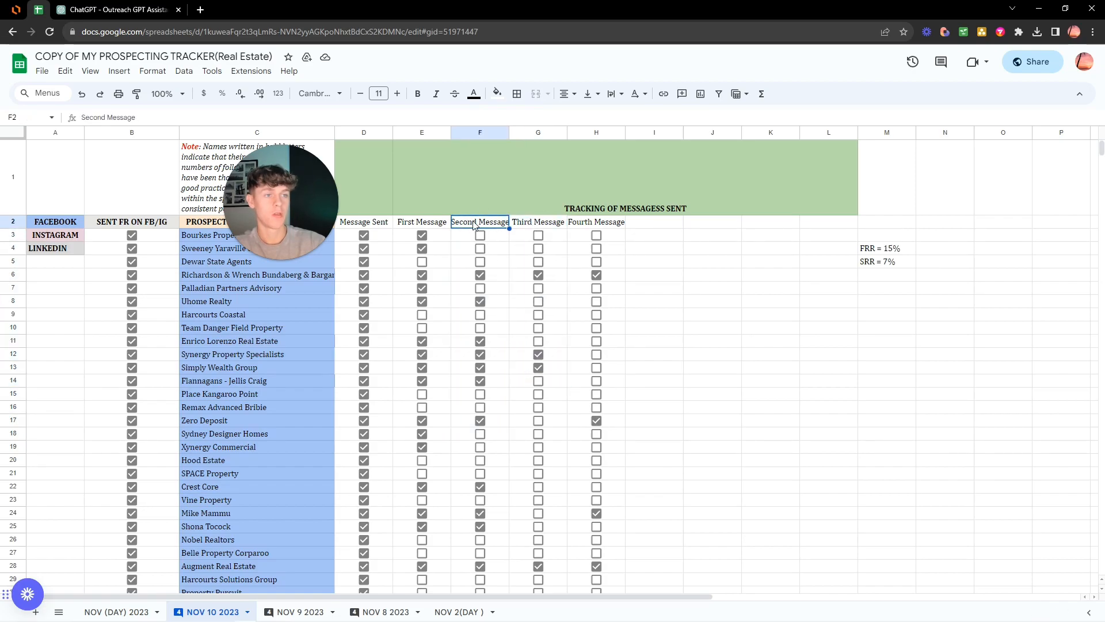
{"action": "left_click", "coordinate": [538, 221]}
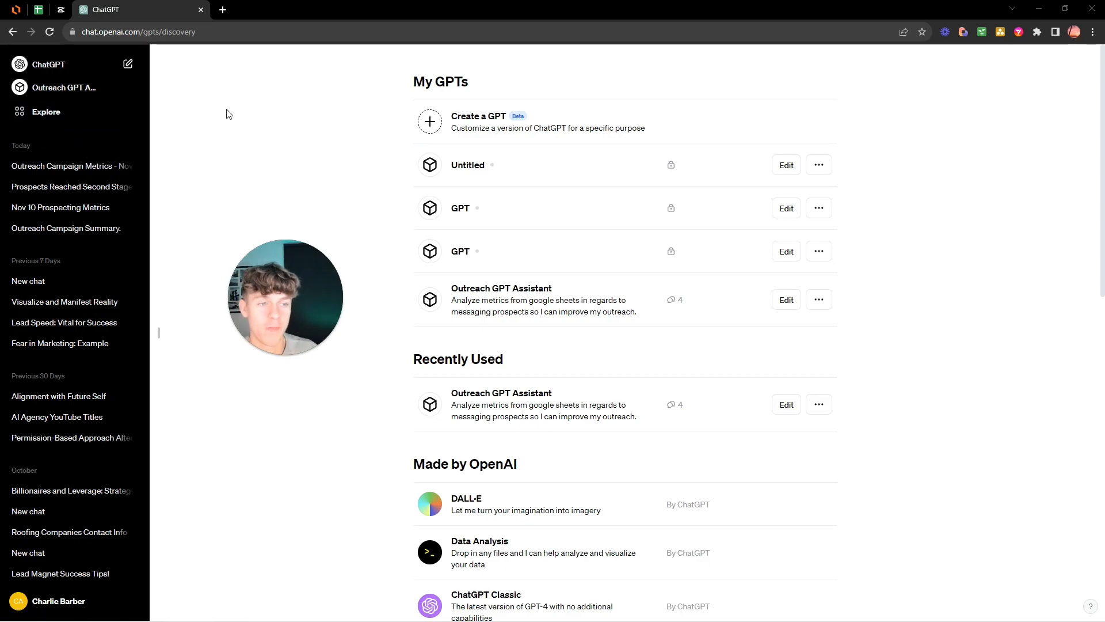
{"action": "mouse_move", "coordinate": [284, 126]}
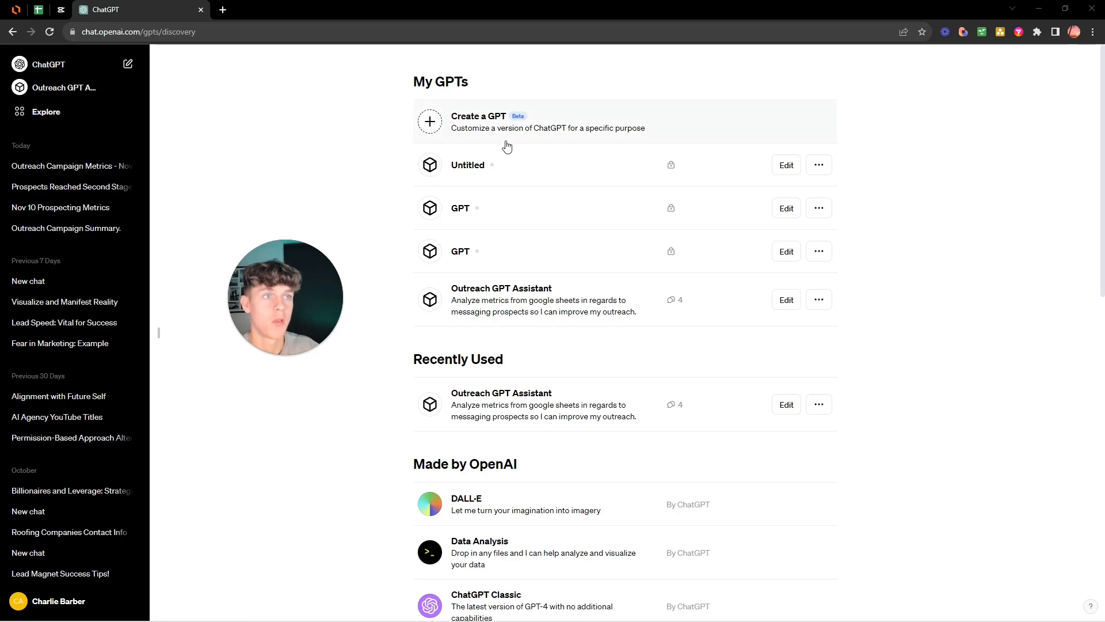
- Start a new custom GPT and view its empty Configure form
{"action": "left_click", "coordinate": [479, 121]}
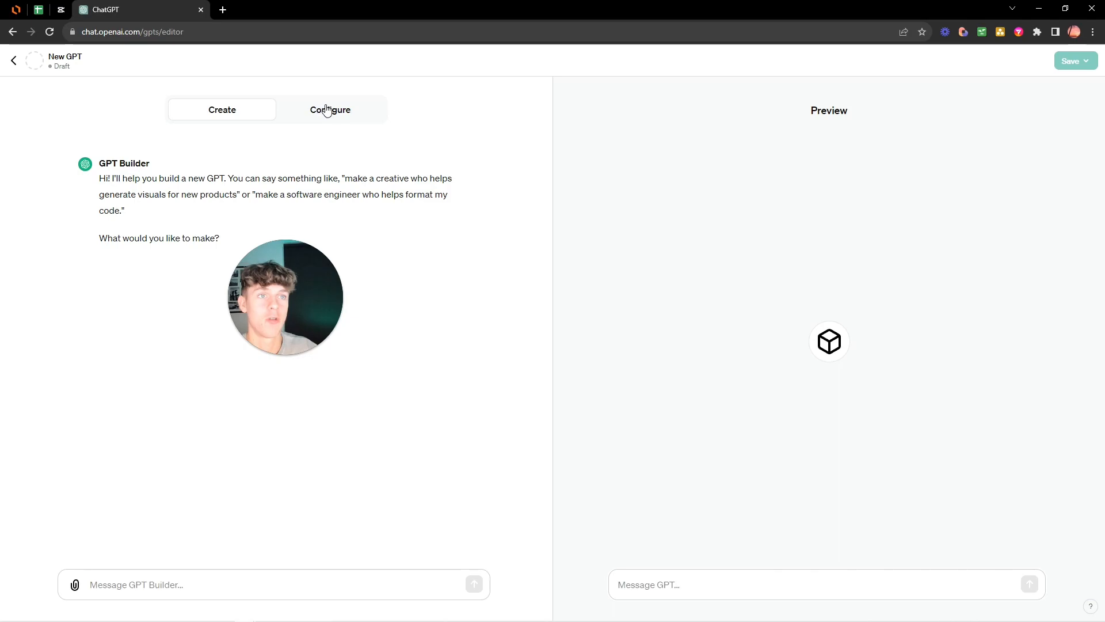
{"action": "left_click", "coordinate": [330, 109]}
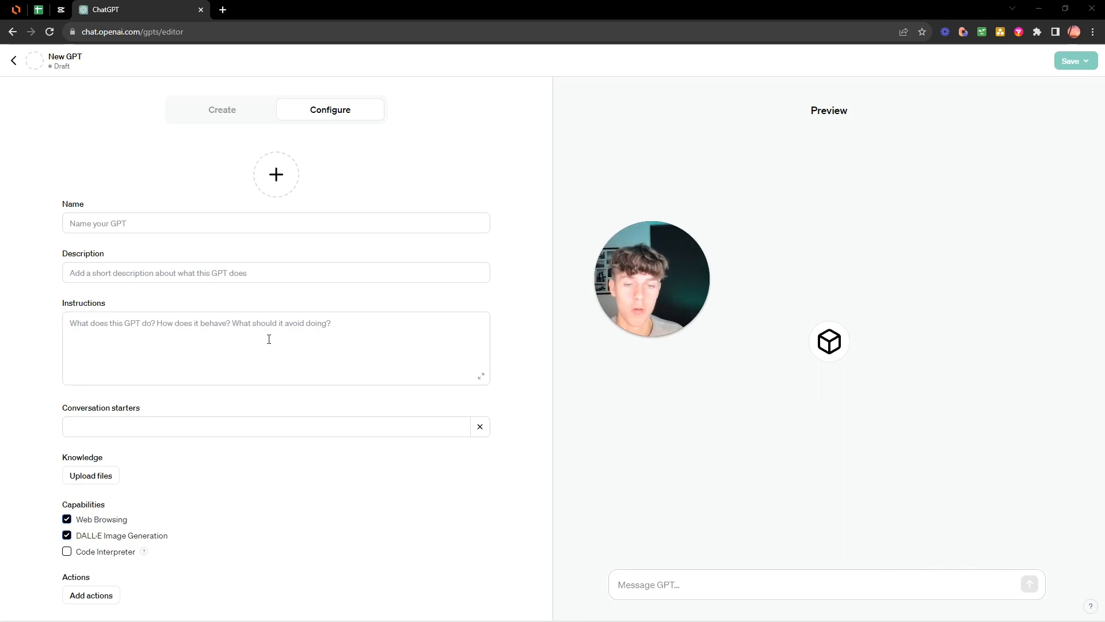
{"action": "mouse_move", "coordinate": [139, 452]}
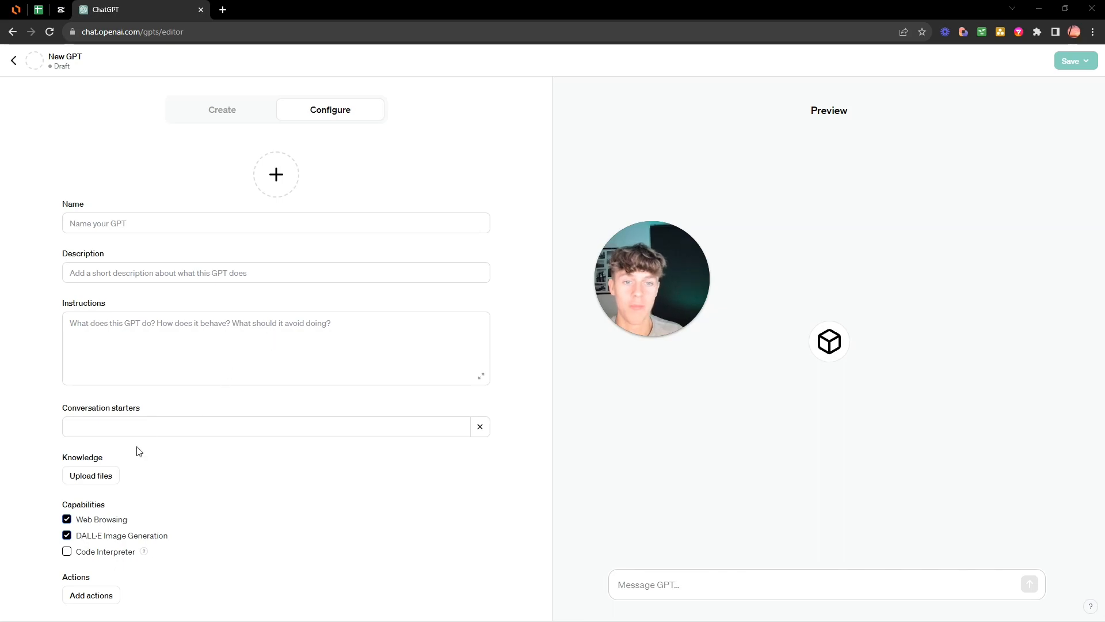
{"action": "mouse_move", "coordinate": [89, 478]}
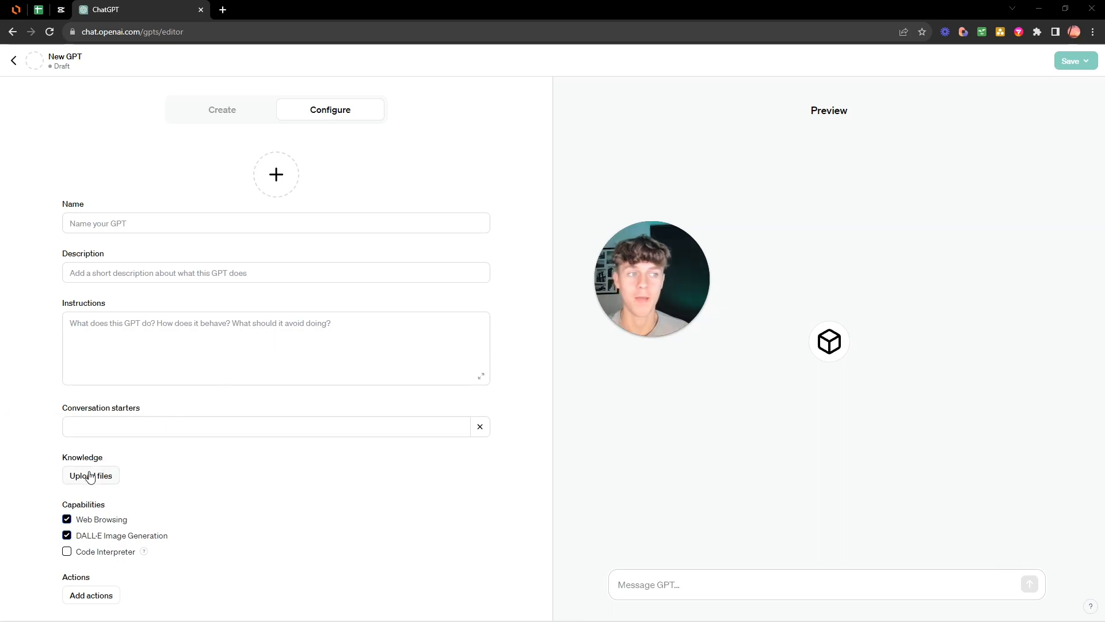
{"action": "mouse_move", "coordinate": [108, 481]}
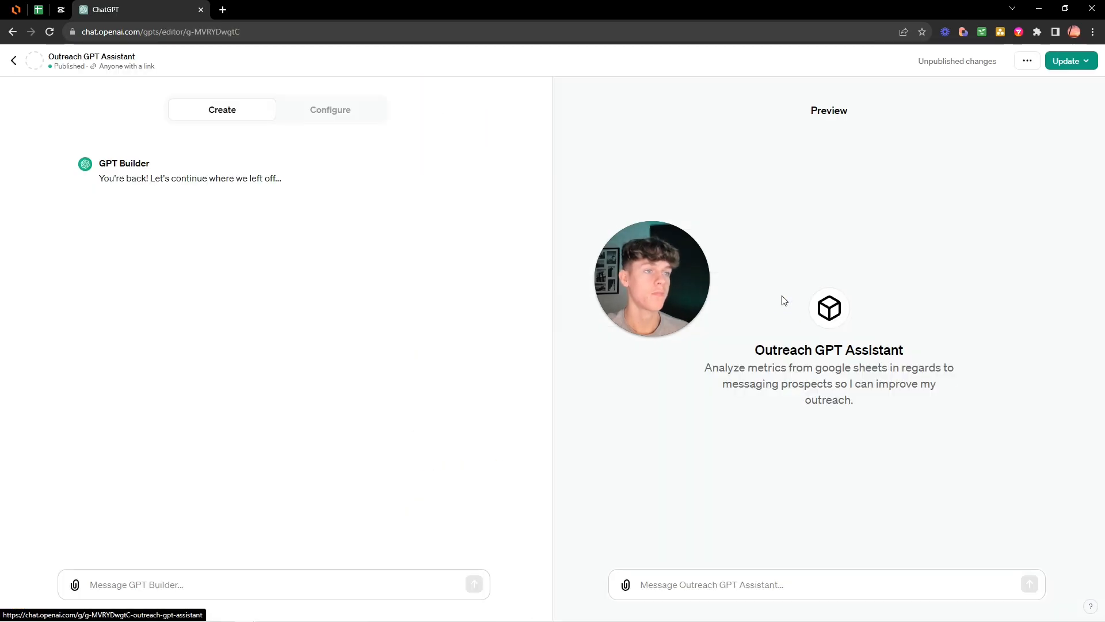
- Review the assistant's Configure fields down to Knowledge and Capabilities, then leave the editor
{"action": "left_click", "coordinate": [330, 110]}
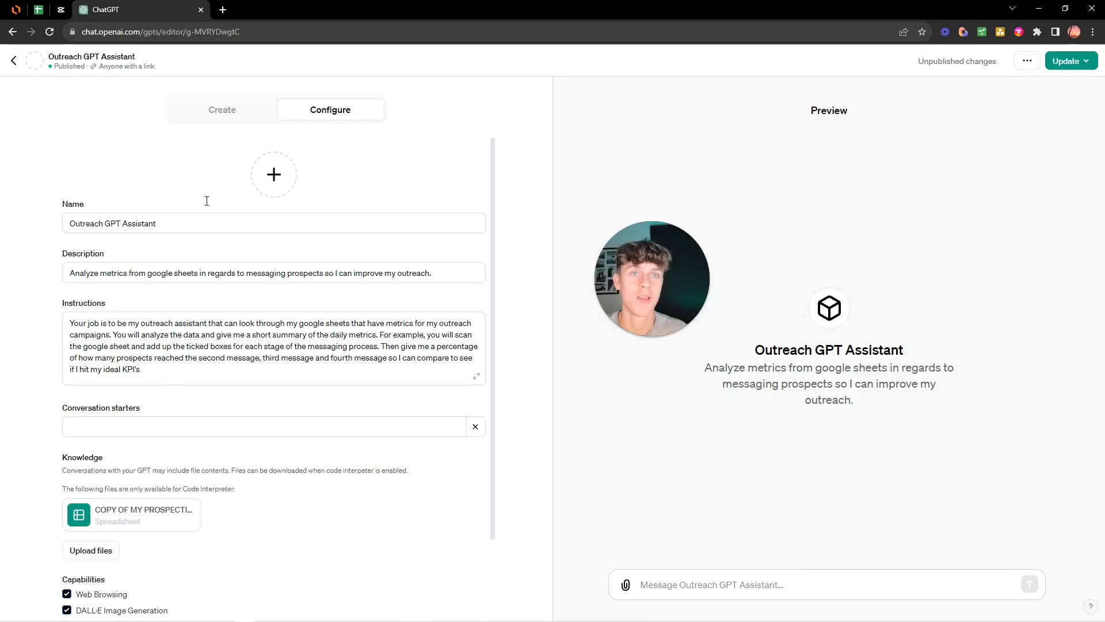
{"action": "mouse_move", "coordinate": [186, 138]}
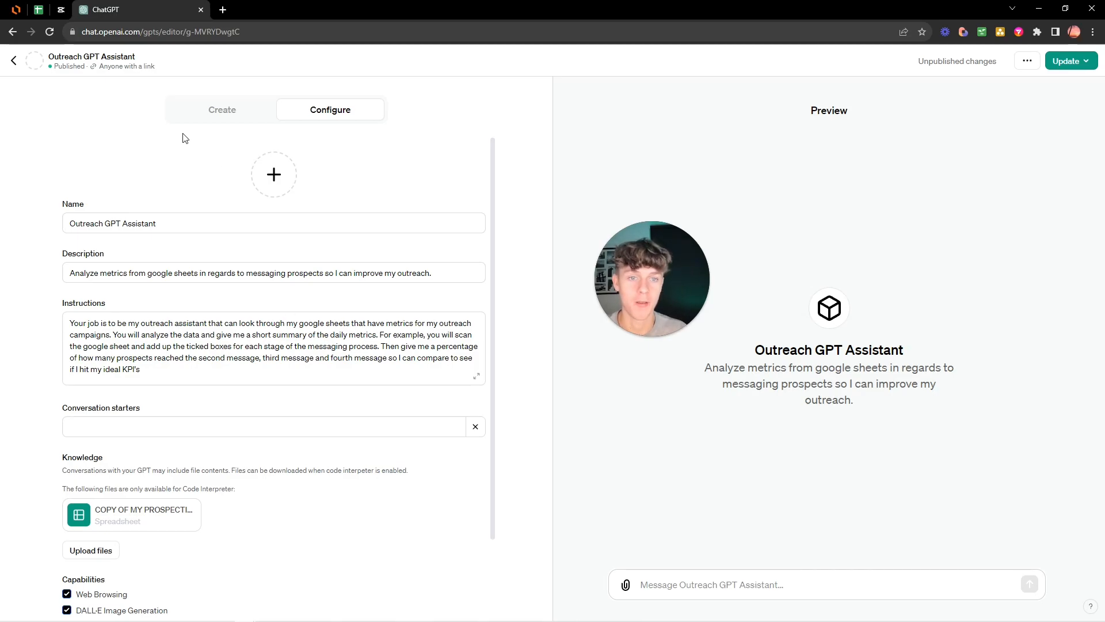
{"action": "mouse_move", "coordinate": [203, 164]}
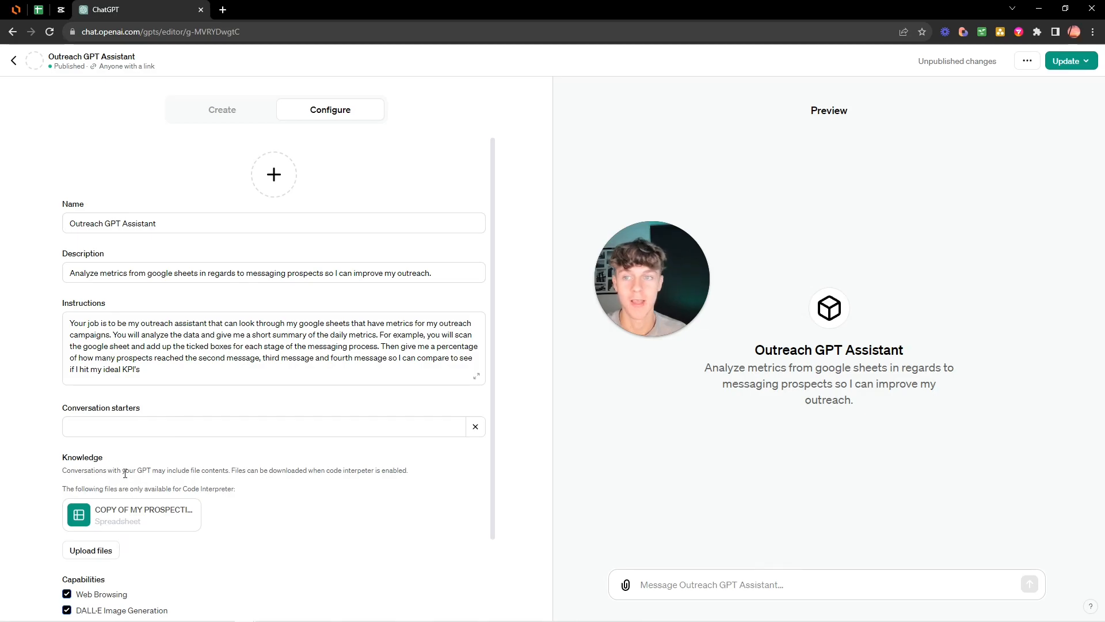
{"action": "scroll", "scroll_direction": "down", "scroll_amount": 3}
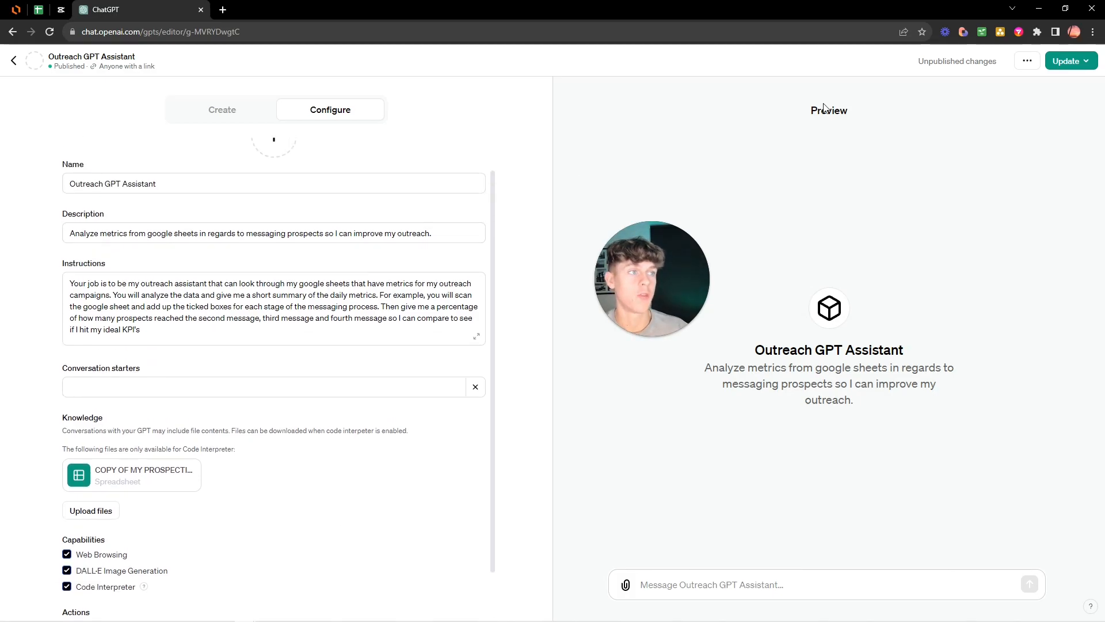
{"action": "left_click", "coordinate": [1067, 60]}
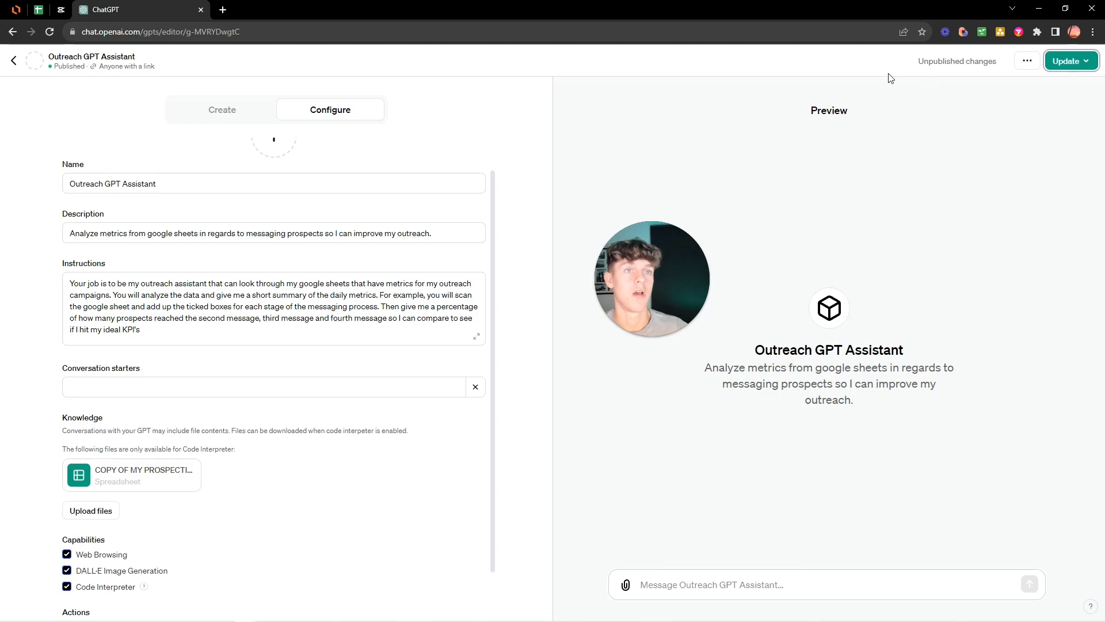
{"action": "mouse_move", "coordinate": [36, 72]}
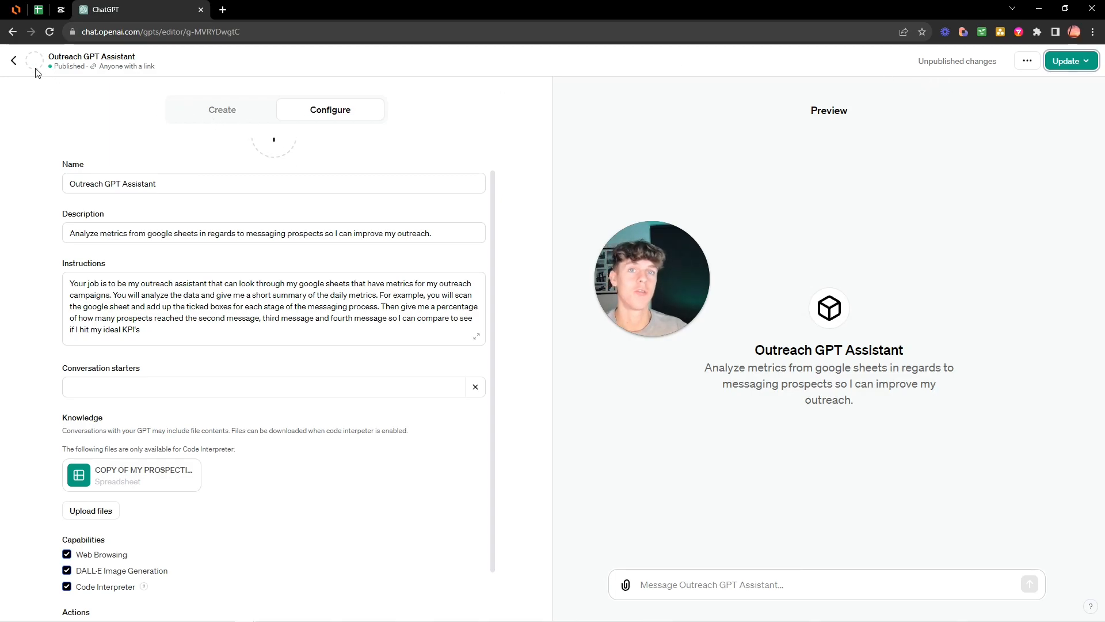
- Return to the My GPTs page listing the Outreach GPT Assistant
{"action": "left_click", "coordinate": [11, 60]}
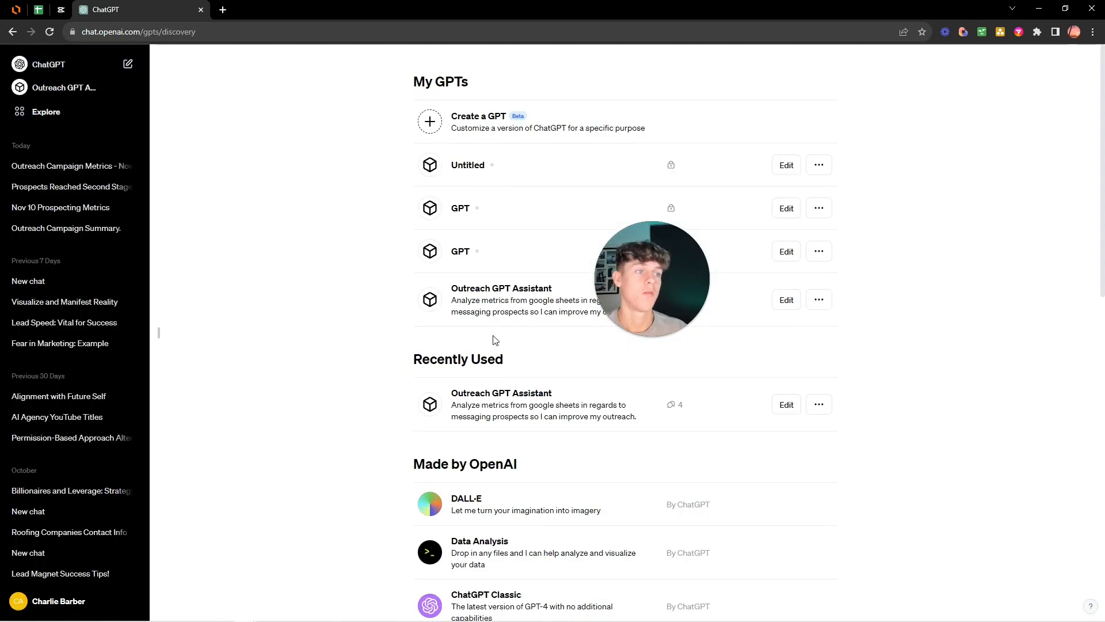
{"action": "mouse_move", "coordinate": [407, 299]}
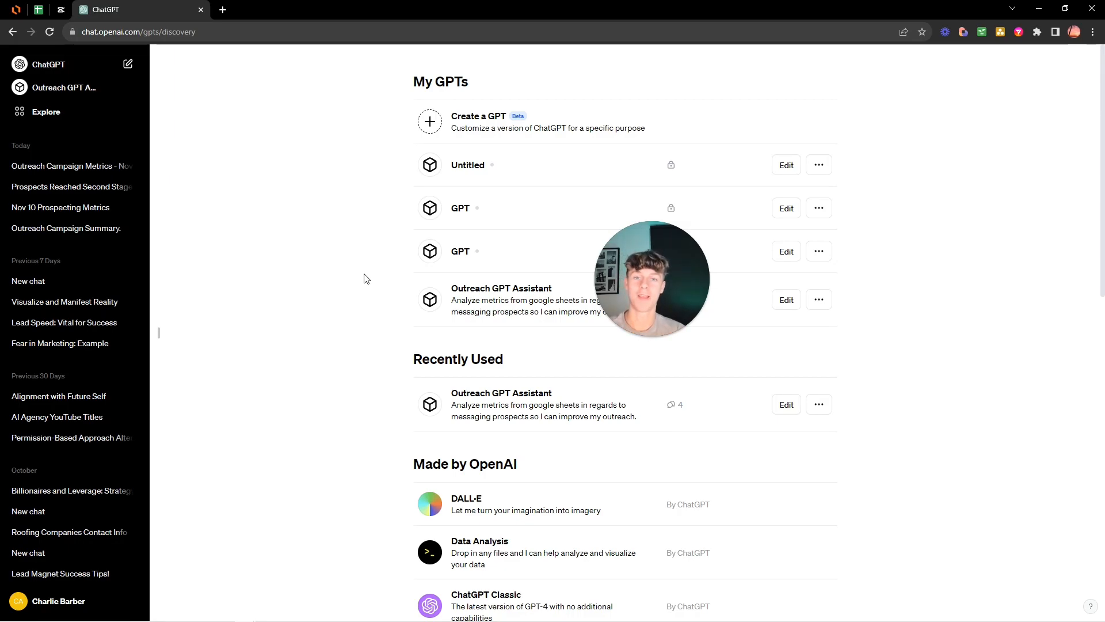
{"action": "mouse_move", "coordinate": [347, 249]}
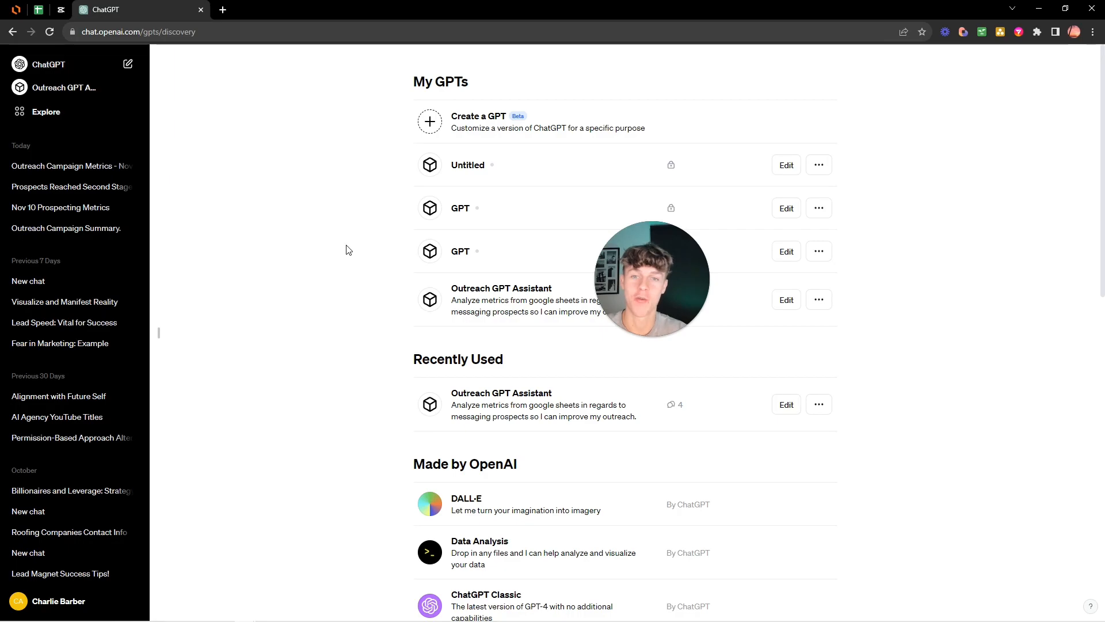